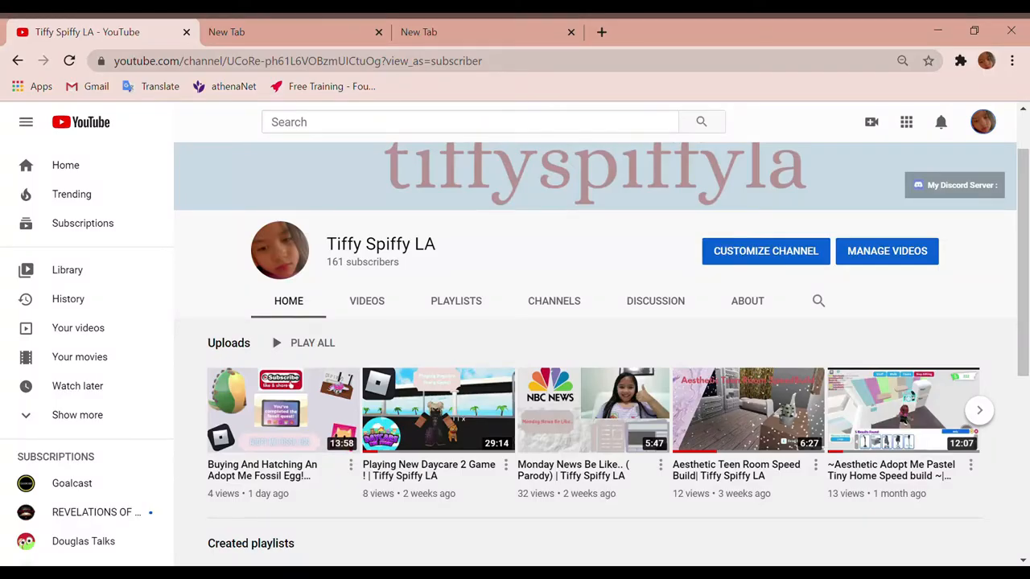
{"action": "mouse_move", "coordinate": [756, 221]}
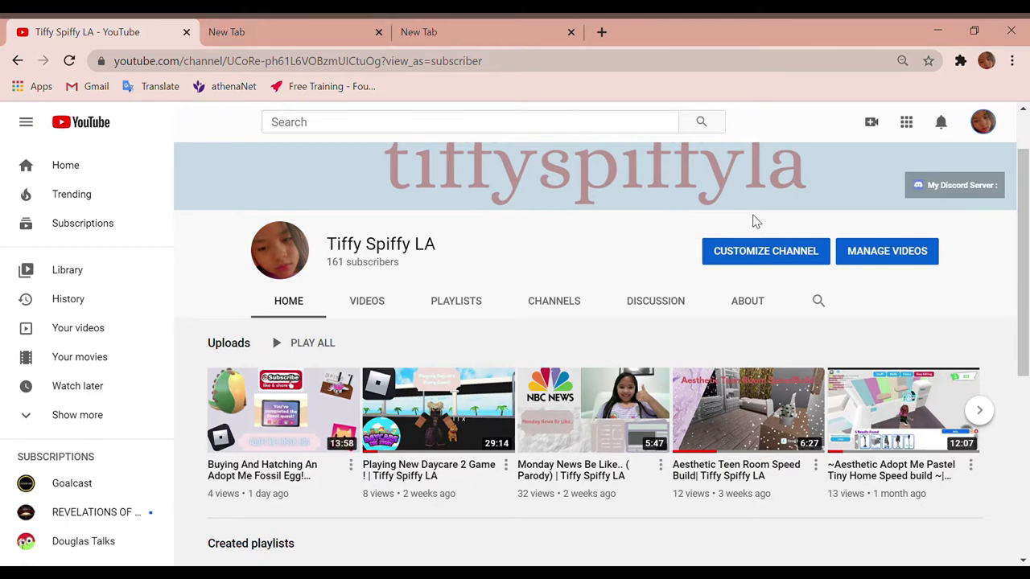
{"action": "mouse_move", "coordinate": [270, 294]}
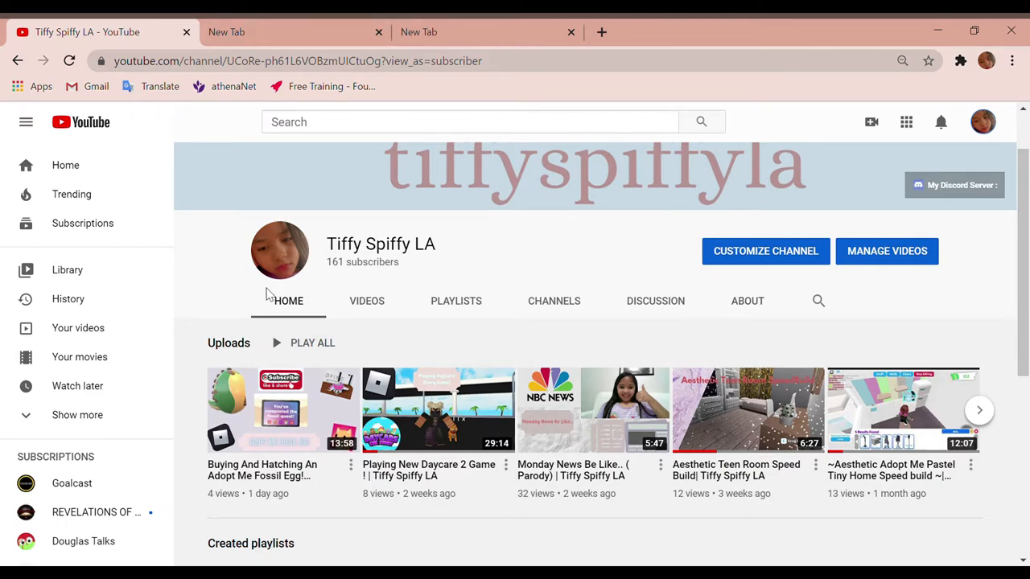
- Look through the YouTube channel's videos and playlists and return to its home page
{"action": "left_click", "coordinate": [366, 300]}
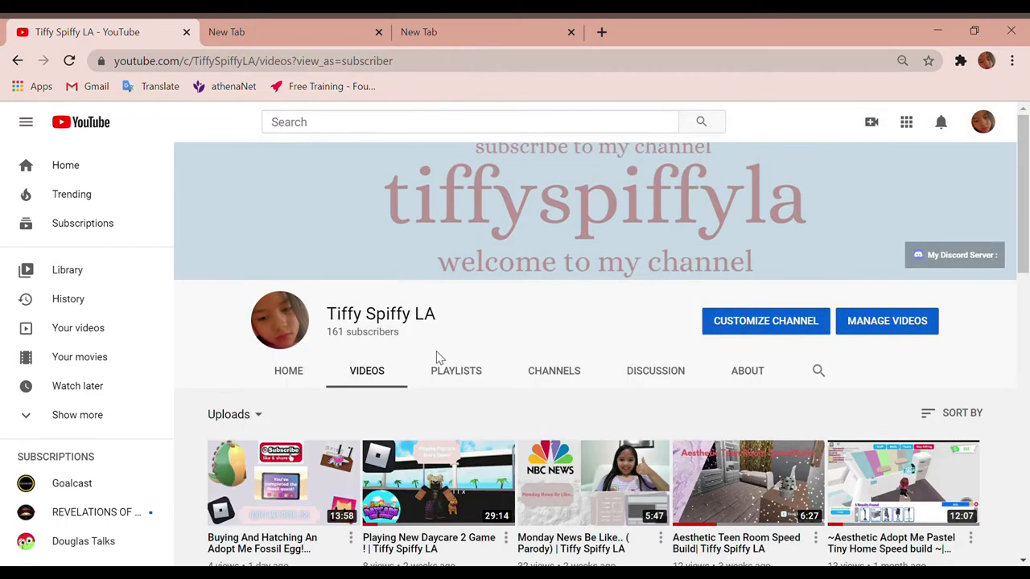
{"action": "left_click", "coordinate": [456, 371]}
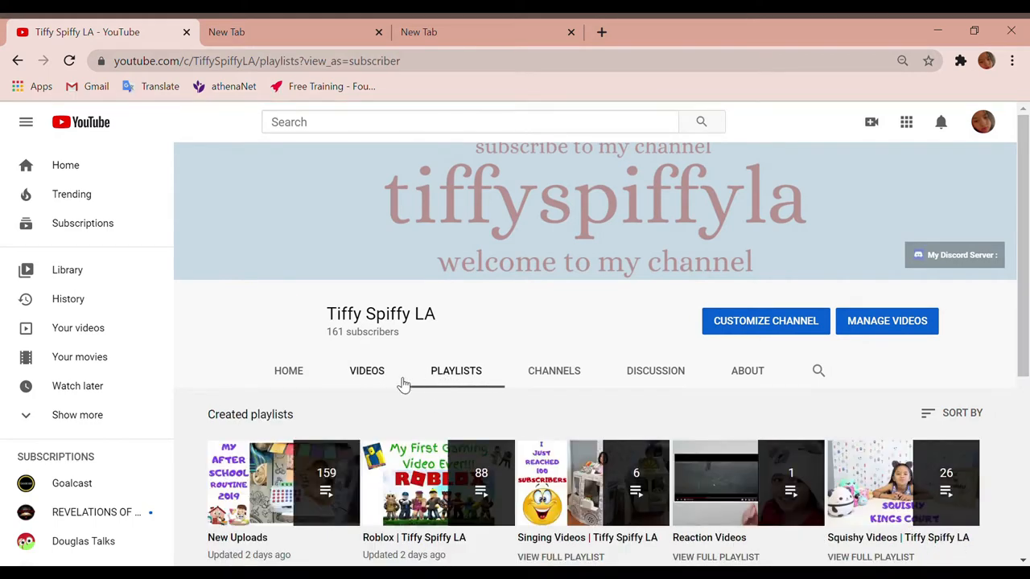
{"action": "left_click", "coordinate": [288, 371]}
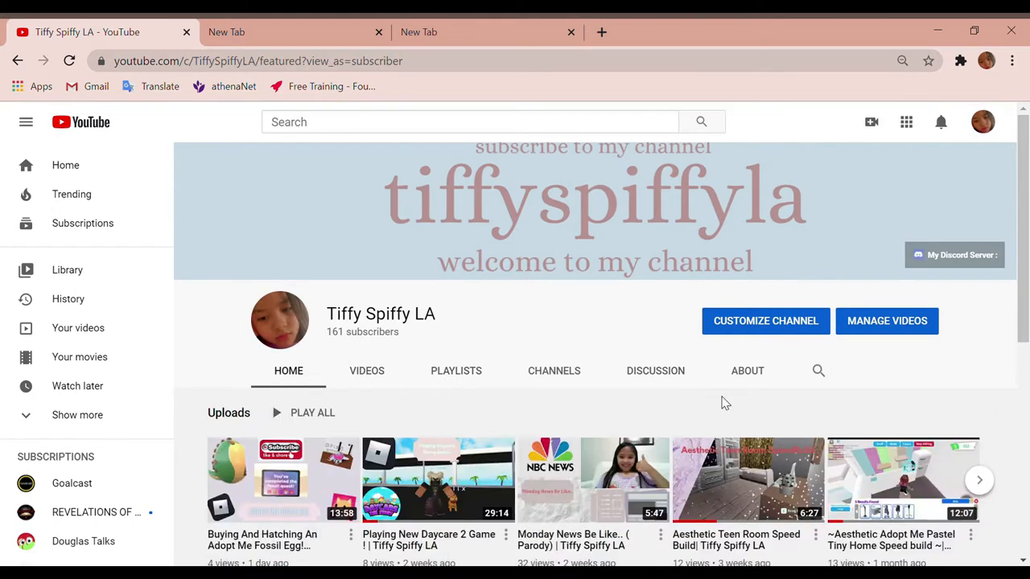
{"action": "left_click", "coordinate": [954, 254]}
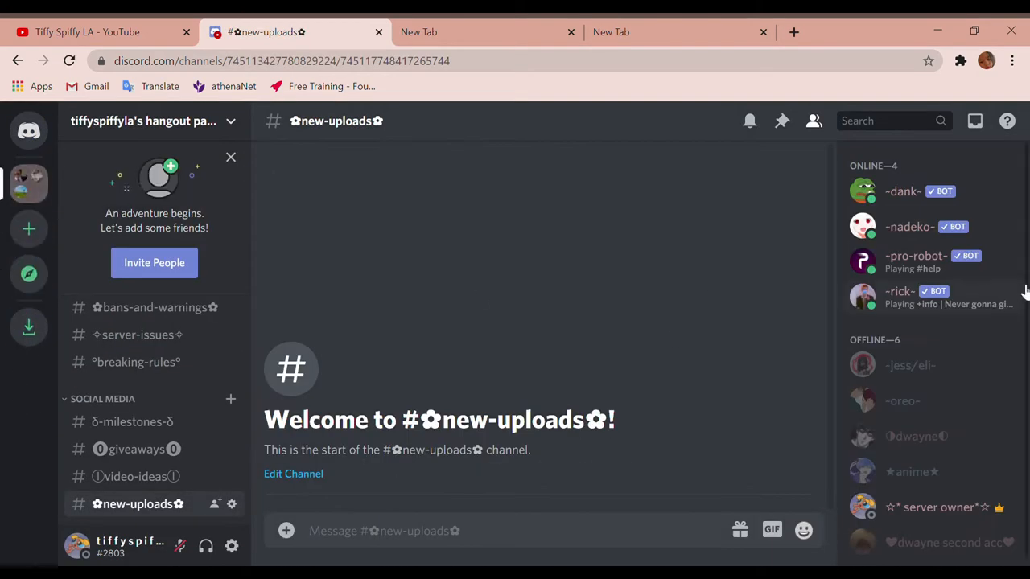
{"action": "mouse_move", "coordinate": [994, 237]}
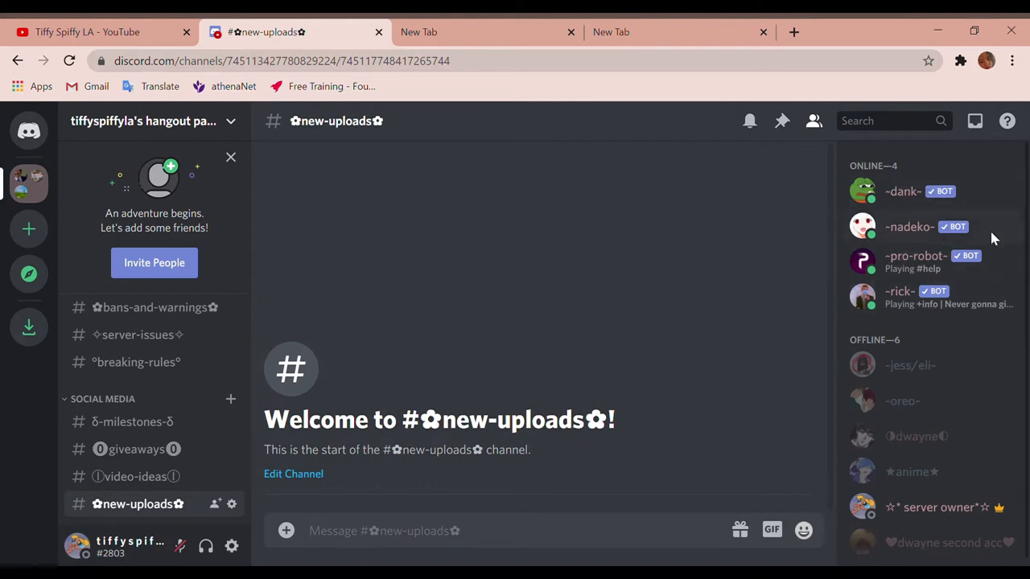
{"action": "mouse_move", "coordinate": [916, 236]}
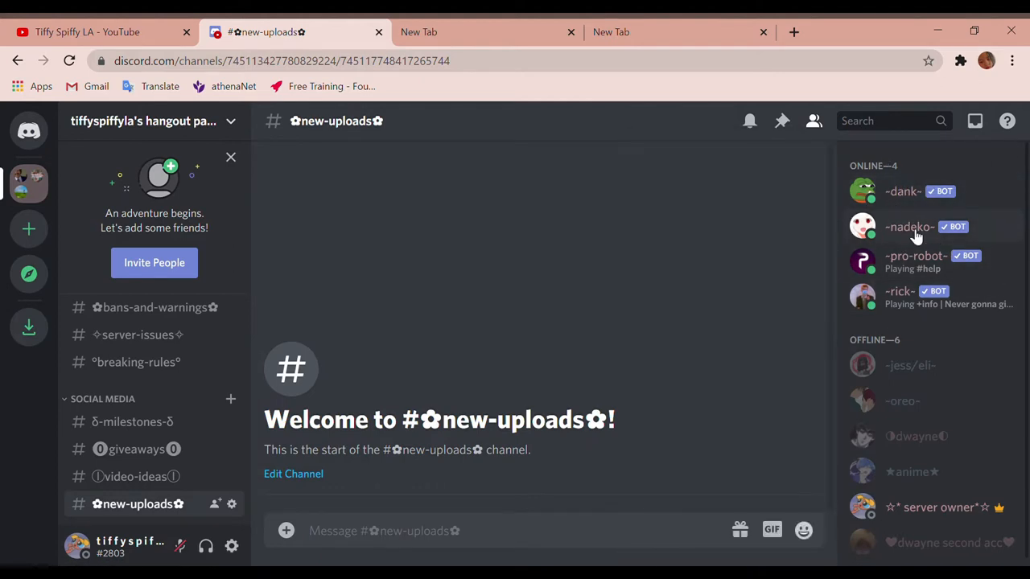
- View the -rick- bot's profile card and roles in Discord, then close the YouTube tab
{"action": "left_click", "coordinate": [914, 256]}
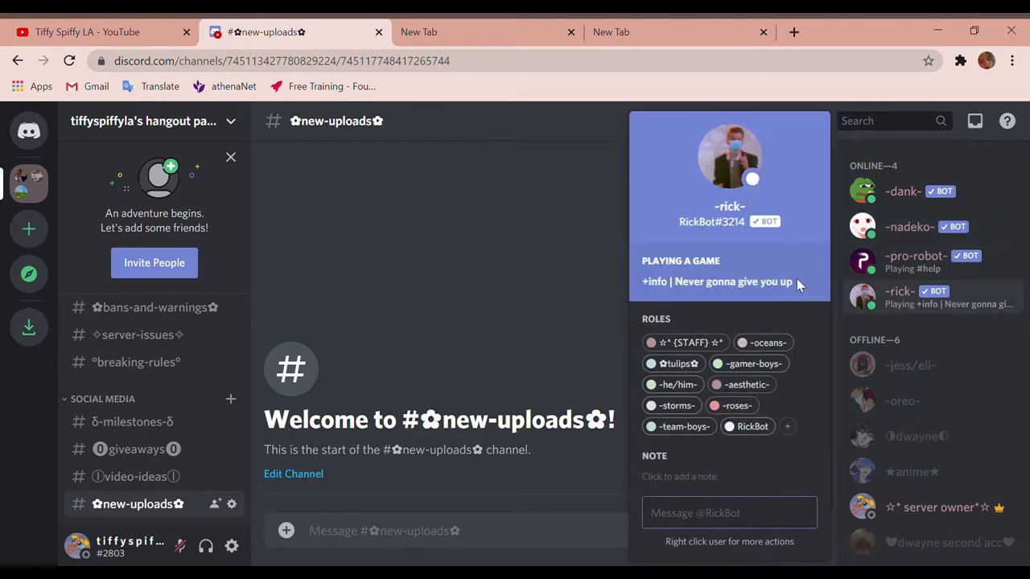
{"action": "left_click", "coordinate": [418, 32]}
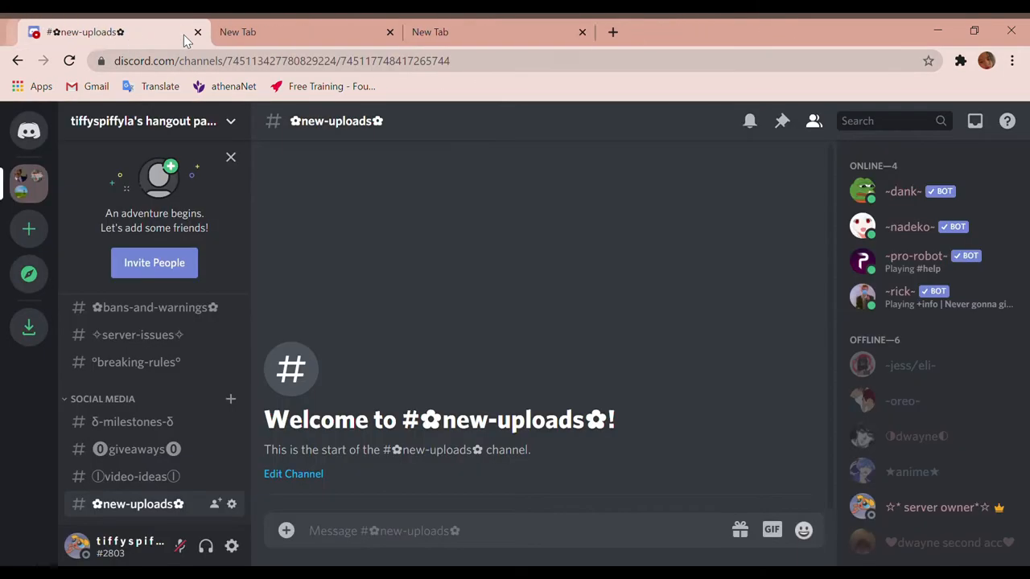
- Load top.gg's Discord Bot List in the empty tab and scroll through the listed bots
{"action": "left_click", "coordinate": [295, 32]}
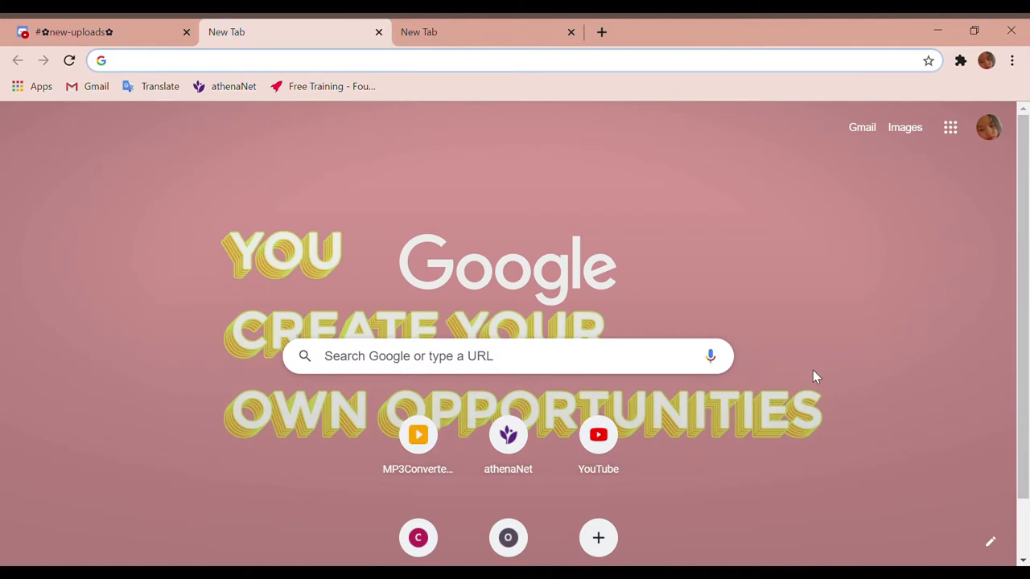
{"action": "mouse_move", "coordinate": [537, 110]}
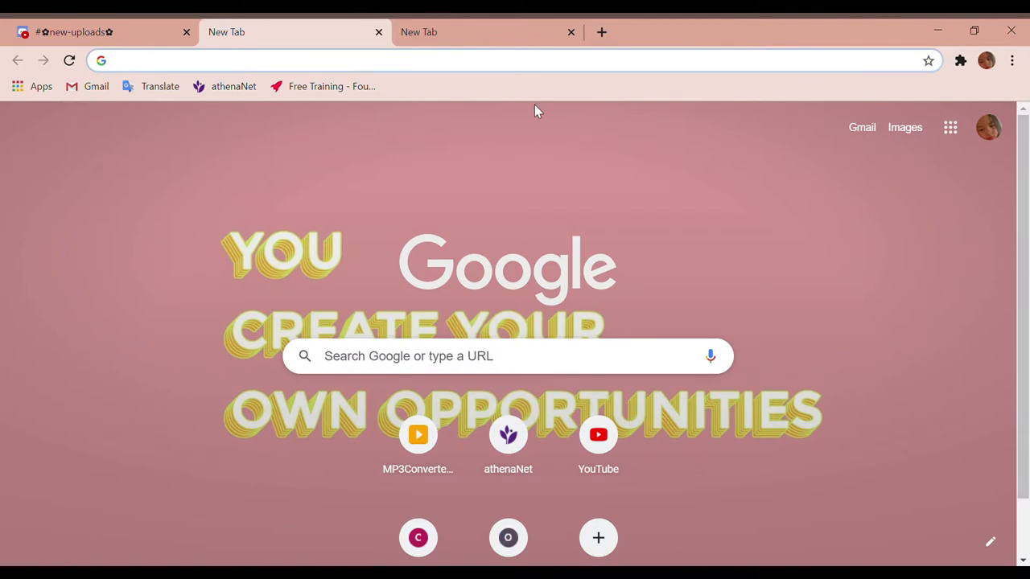
{"action": "left_click", "coordinate": [96, 32]}
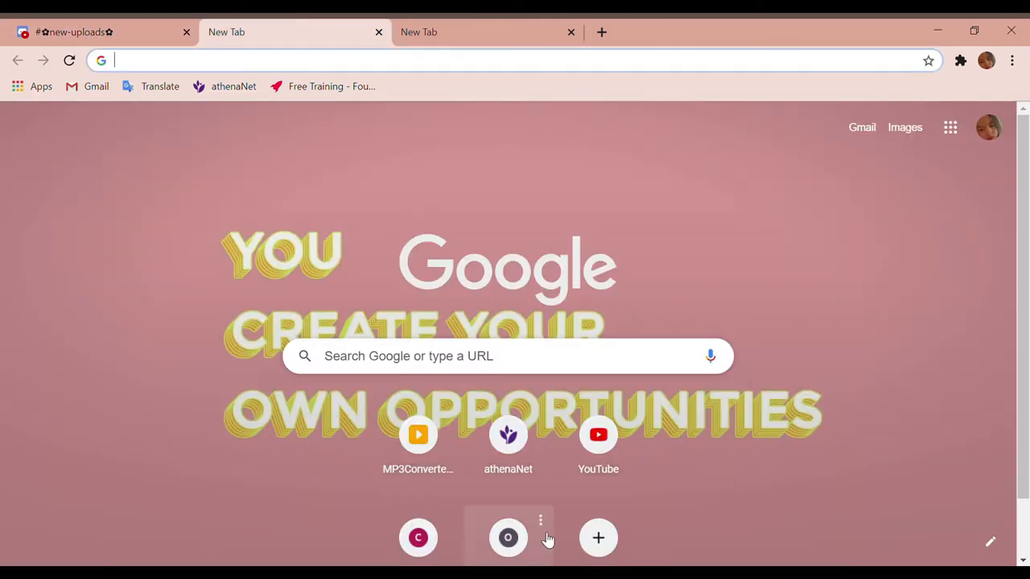
{"action": "left_click", "coordinate": [508, 537]}
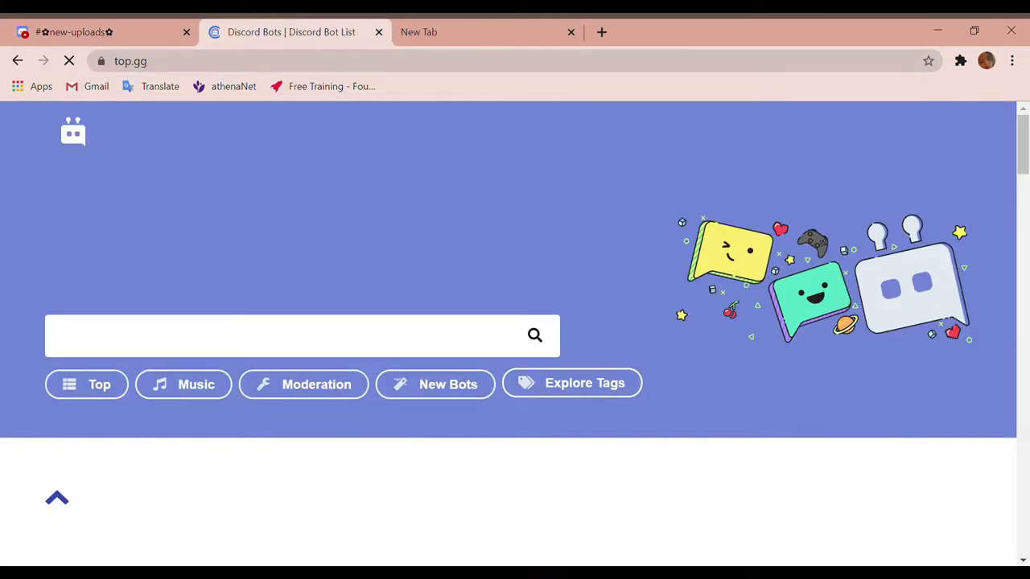
{"action": "scroll", "scroll_direction": "down", "scroll_amount": 3}
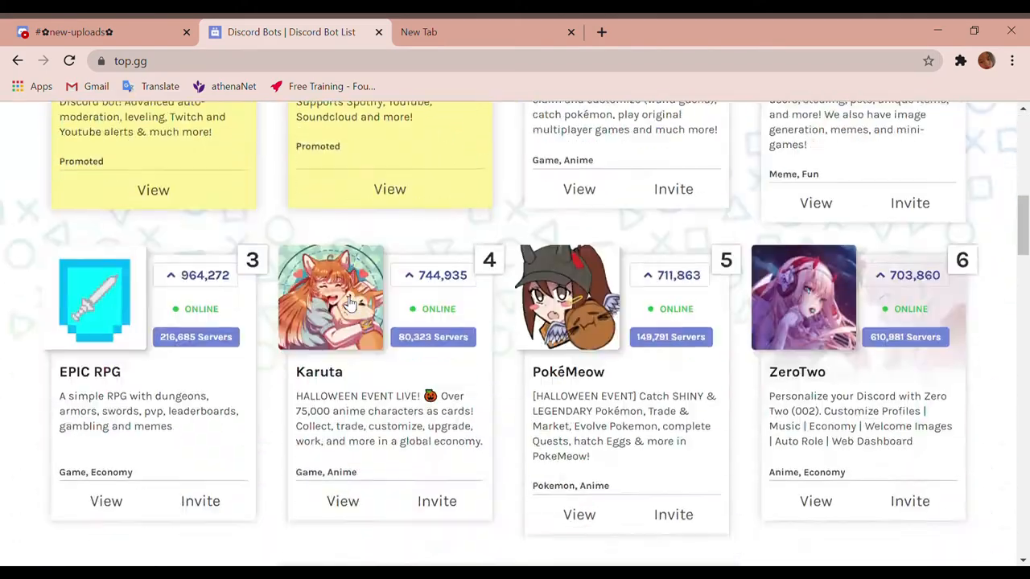
{"action": "scroll", "scroll_direction": "down", "scroll_amount": 3}
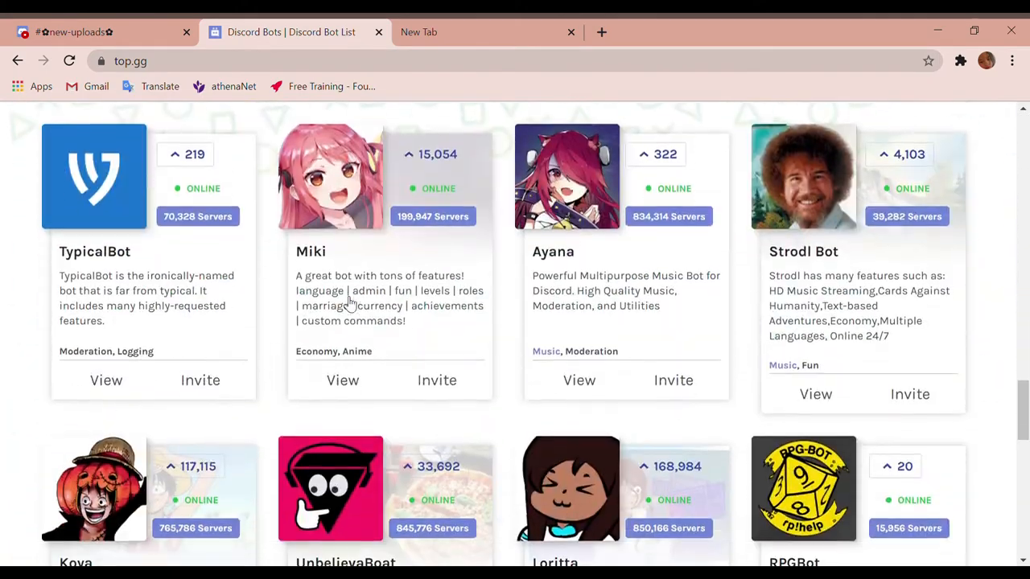
{"action": "scroll", "scroll_direction": "up", "scroll_amount": 3}
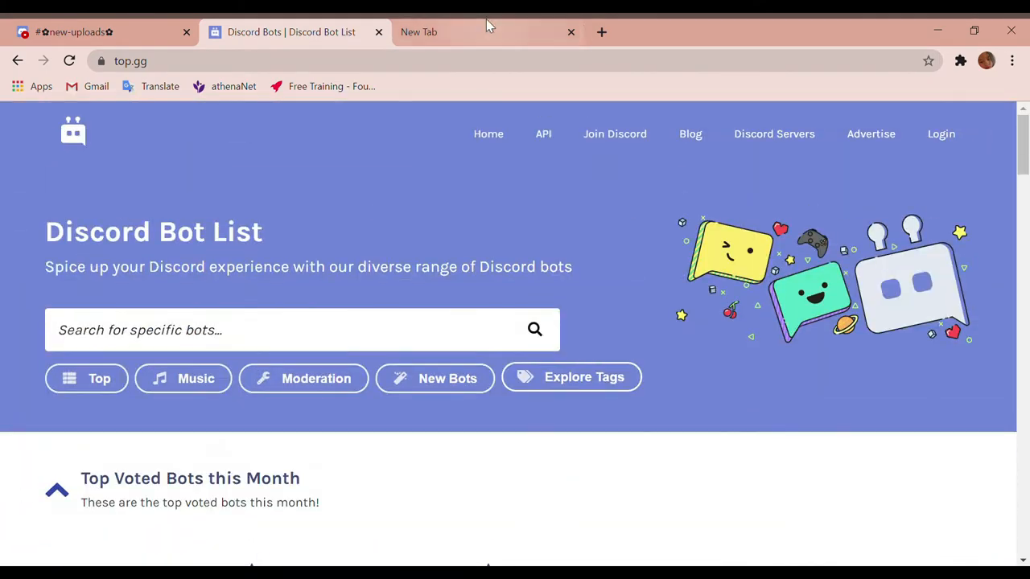
- Search Google for scam adviser in the spare tab and open Scamadviser.com
{"action": "left_click", "coordinate": [418, 32]}
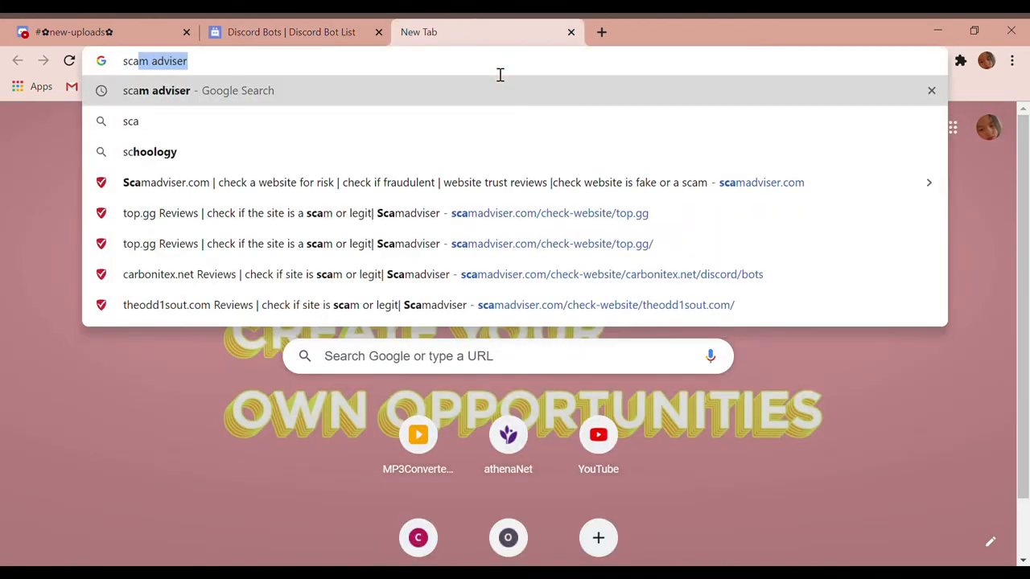
{"action": "key", "text": "Return"}
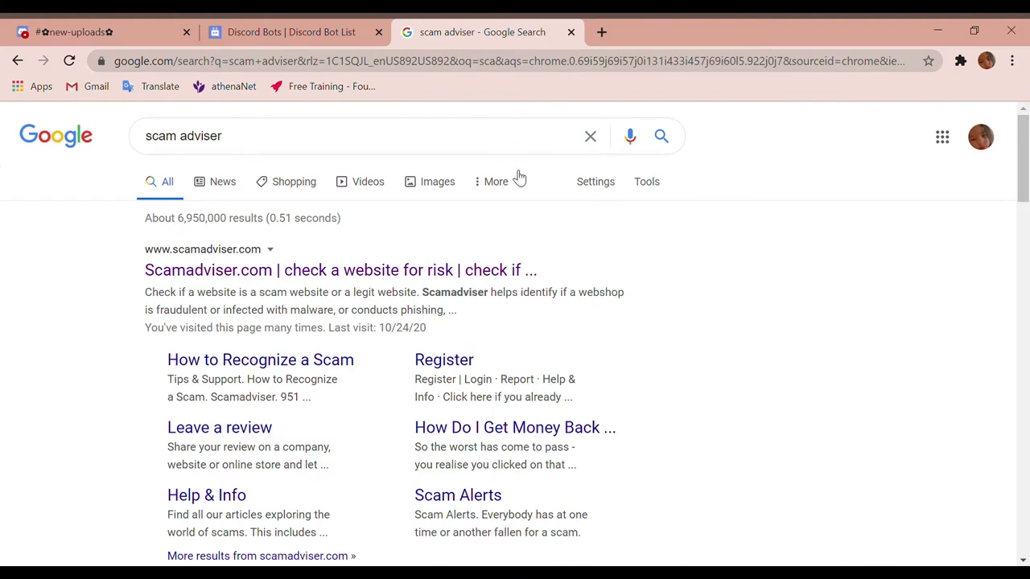
{"action": "left_click", "coordinate": [341, 269]}
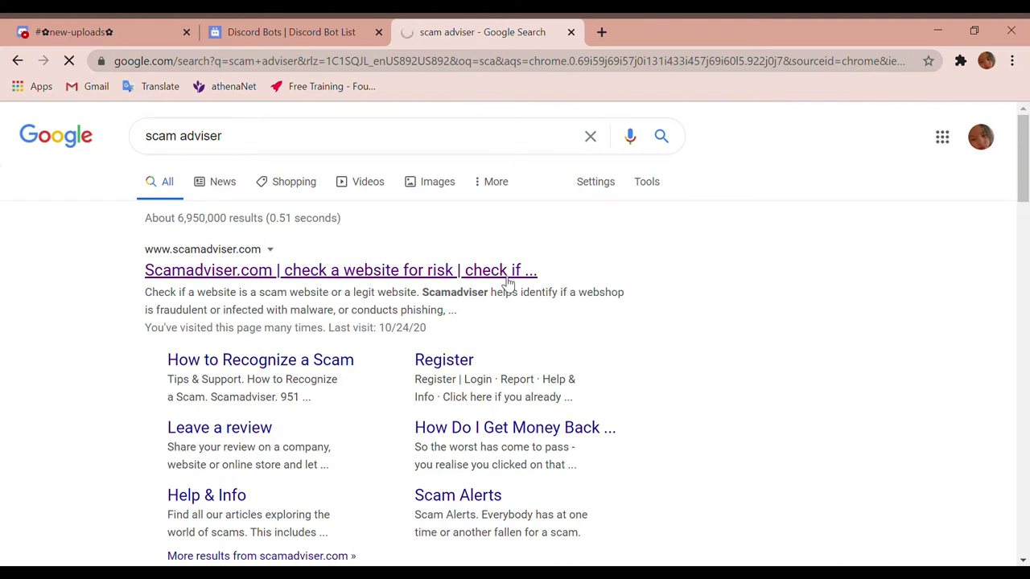
{"action": "left_click", "coordinate": [339, 270]}
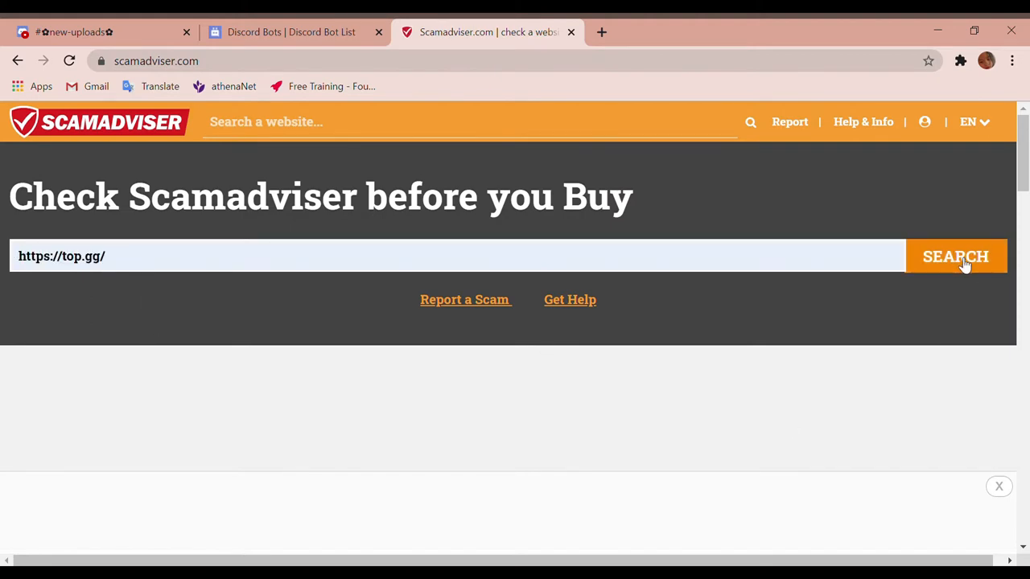
{"action": "left_click", "coordinate": [955, 256]}
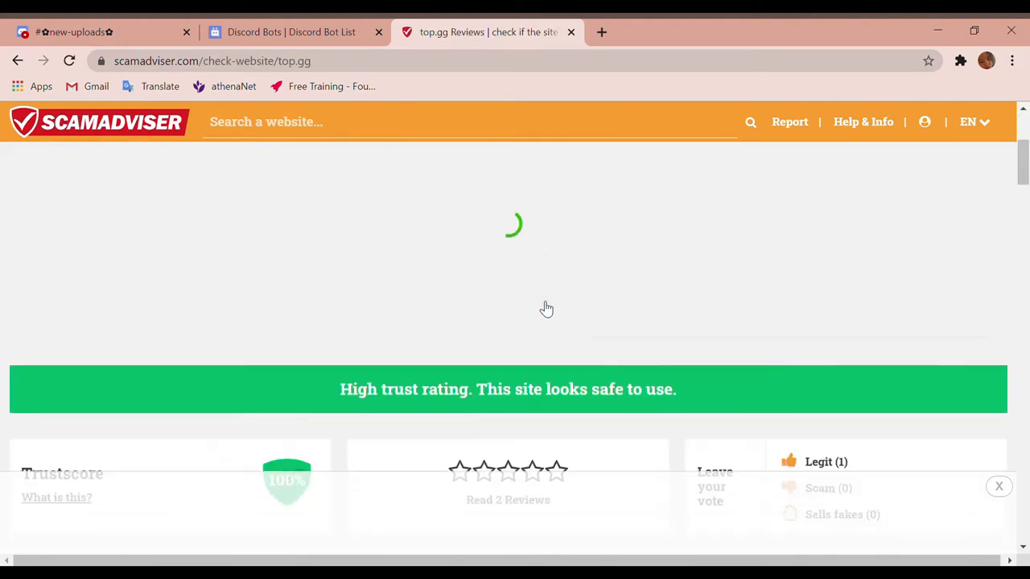
{"action": "scroll", "scroll_direction": "down", "scroll_amount": 3}
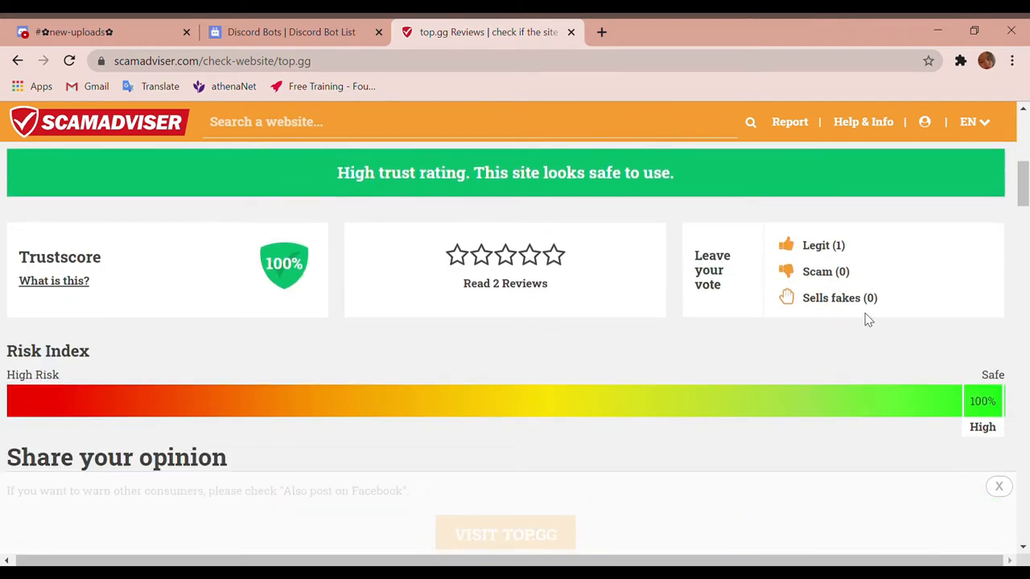
{"action": "scroll", "scroll_direction": "down", "scroll_amount": 3}
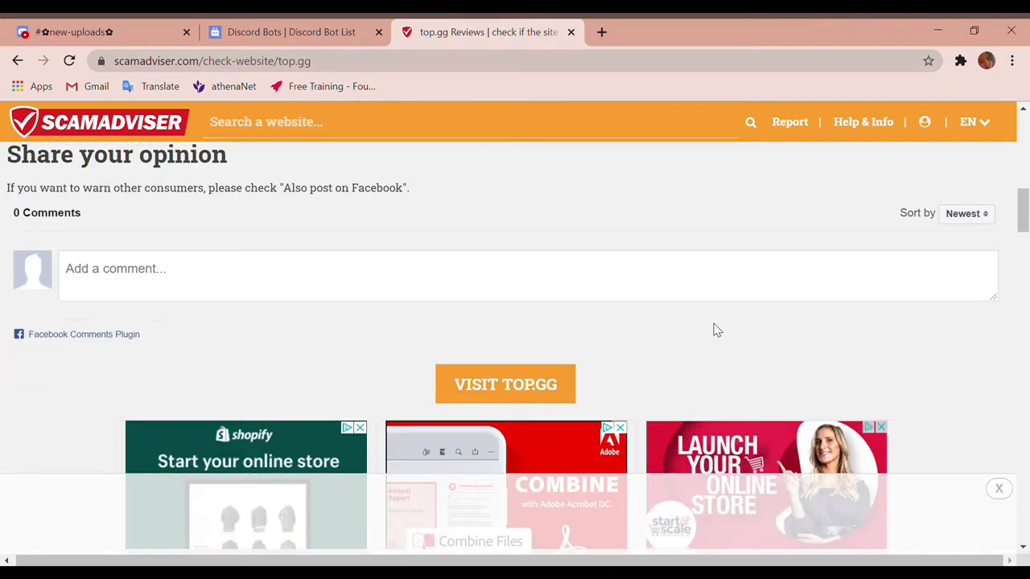
{"action": "scroll", "scroll_direction": "up", "scroll_amount": 3}
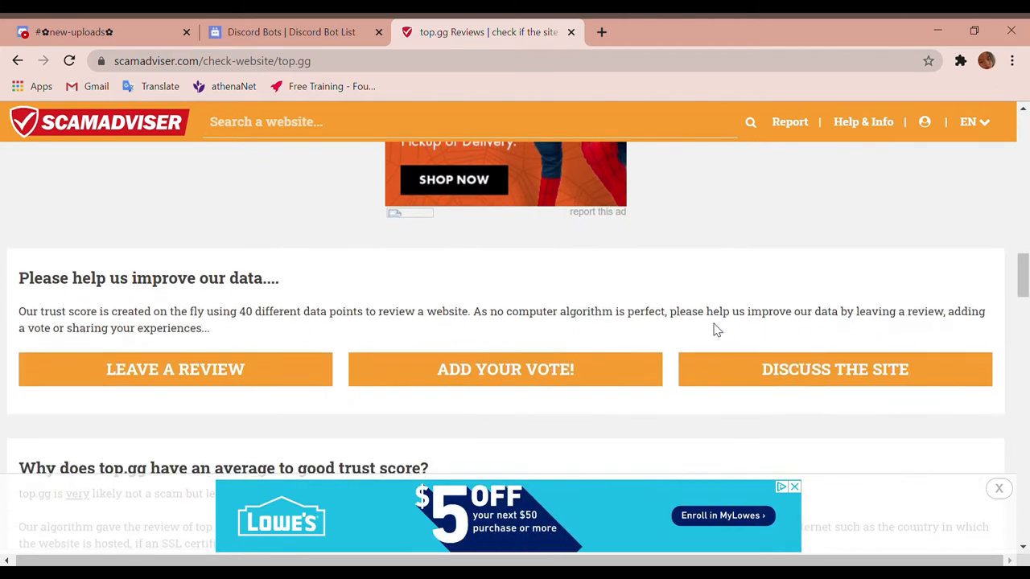
{"action": "left_click", "coordinate": [570, 32]}
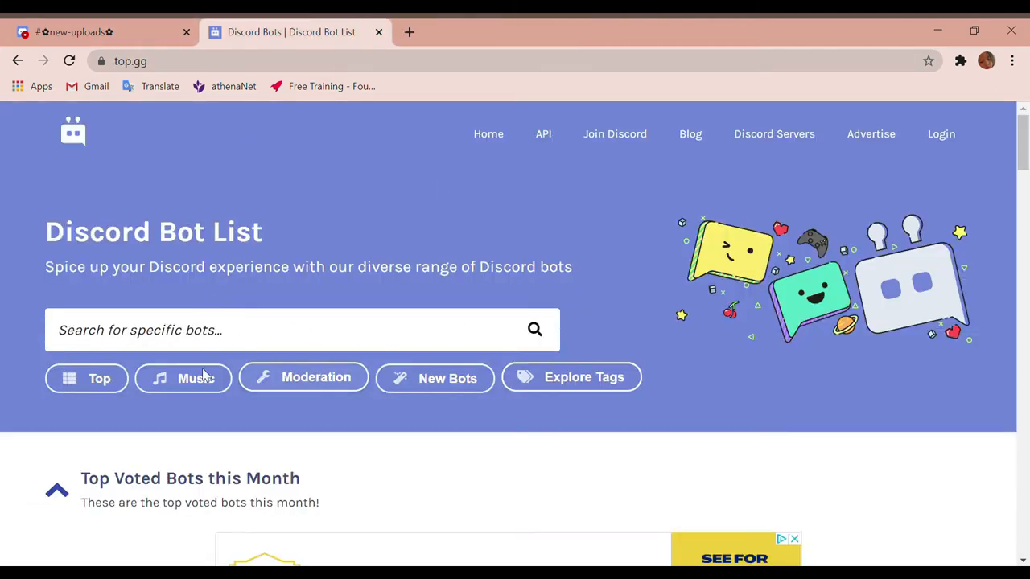
- Browse top.gg's top voted bots list down and back up
{"action": "left_click", "coordinate": [86, 378]}
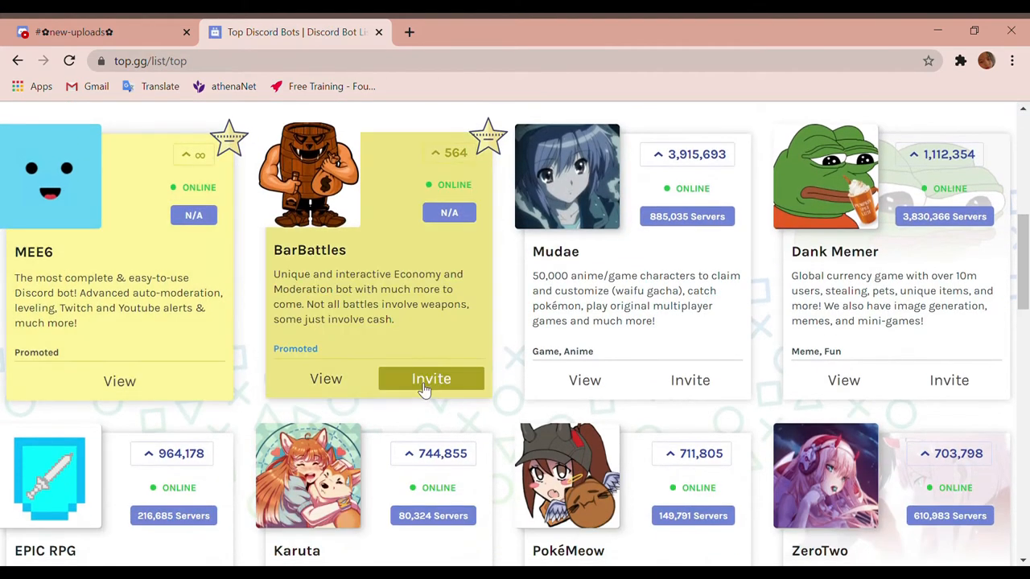
{"action": "mouse_move", "coordinate": [648, 161]}
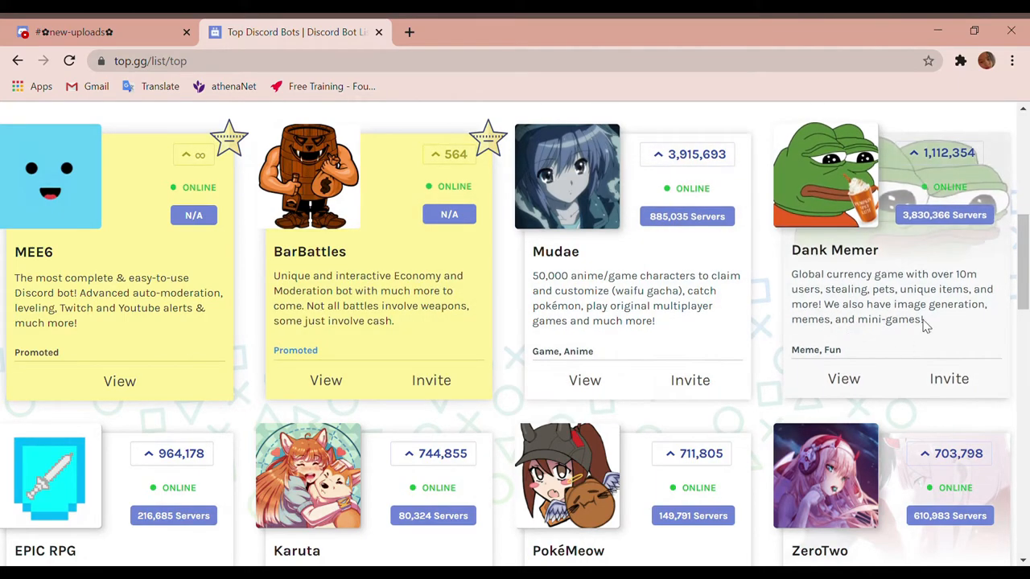
{"action": "scroll", "scroll_direction": "down", "scroll_amount": 3}
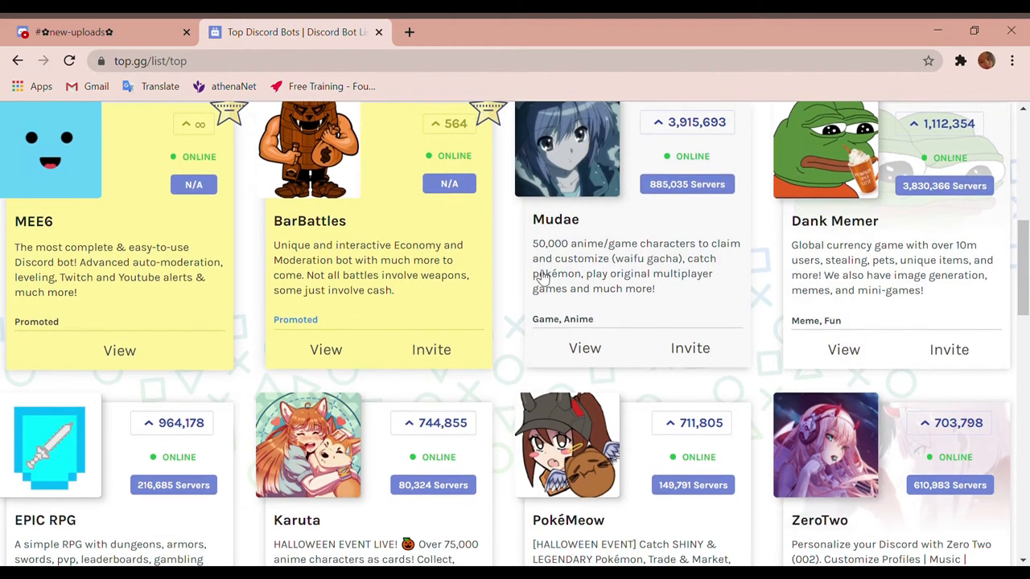
{"action": "scroll", "scroll_direction": "down", "scroll_amount": 3}
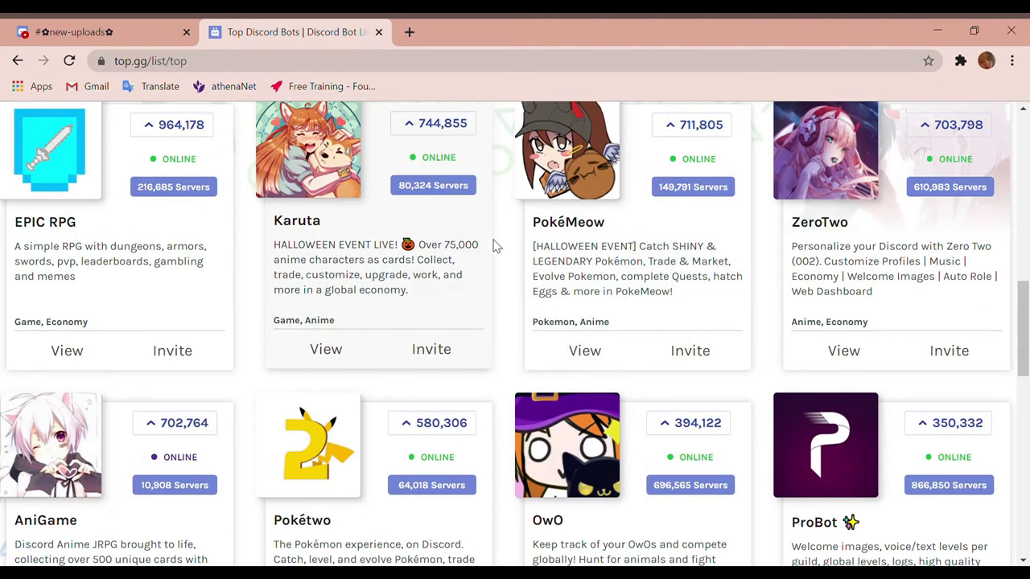
{"action": "scroll", "scroll_direction": "down", "scroll_amount": 3}
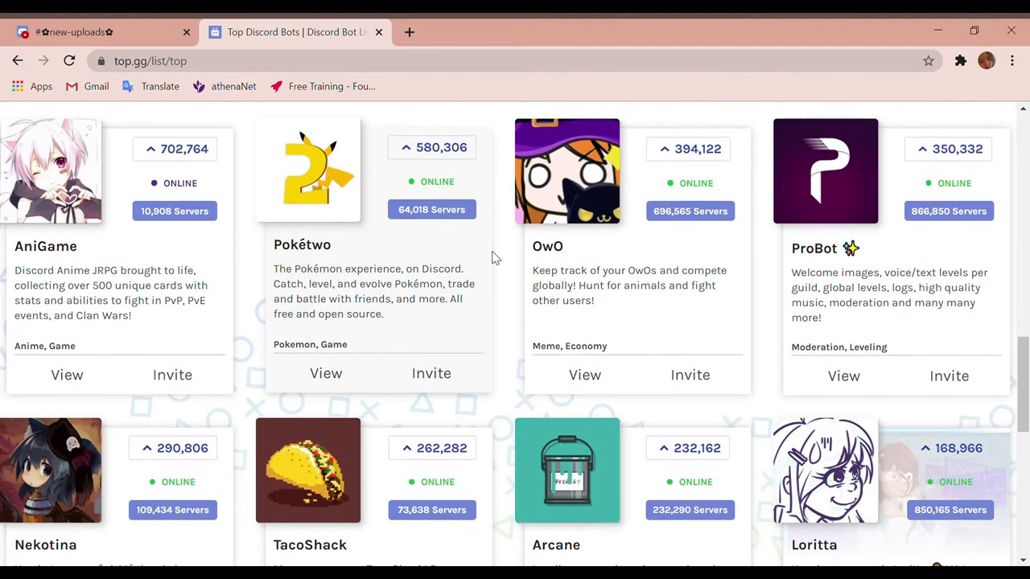
{"action": "scroll", "scroll_direction": "down", "scroll_amount": 3}
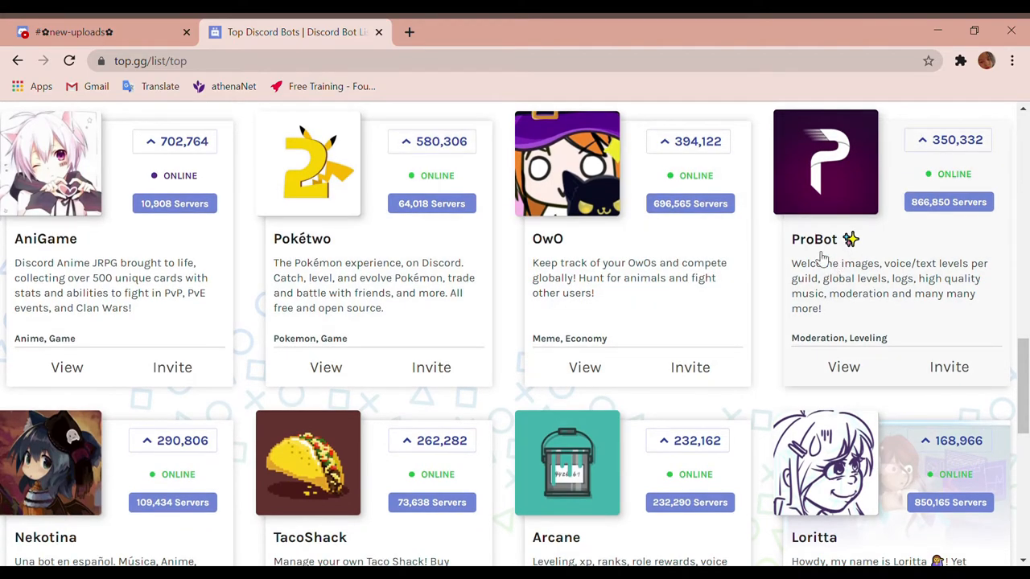
{"action": "scroll", "scroll_direction": "down", "scroll_amount": 3}
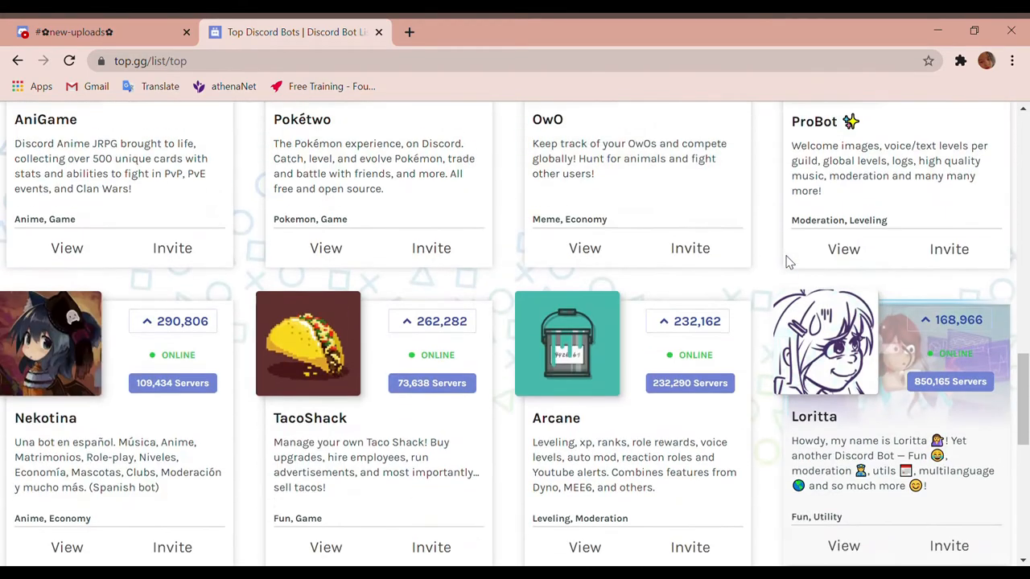
{"action": "scroll", "scroll_direction": "down", "scroll_amount": 3}
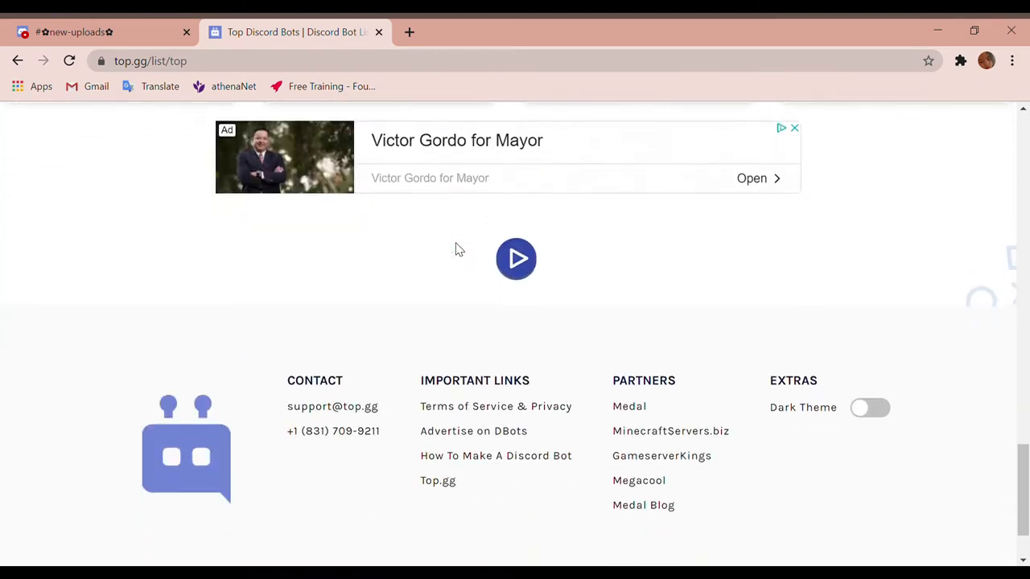
{"action": "scroll", "scroll_direction": "up", "scroll_amount": 3}
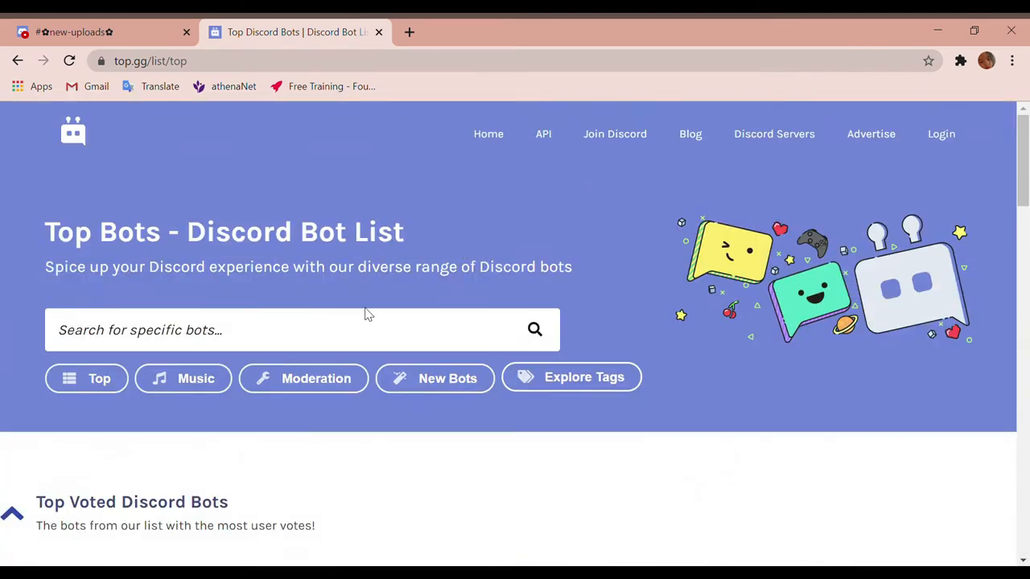
- Look through the new bots and moderation bots lists to reach Loritta's card
{"action": "left_click", "coordinate": [434, 378]}
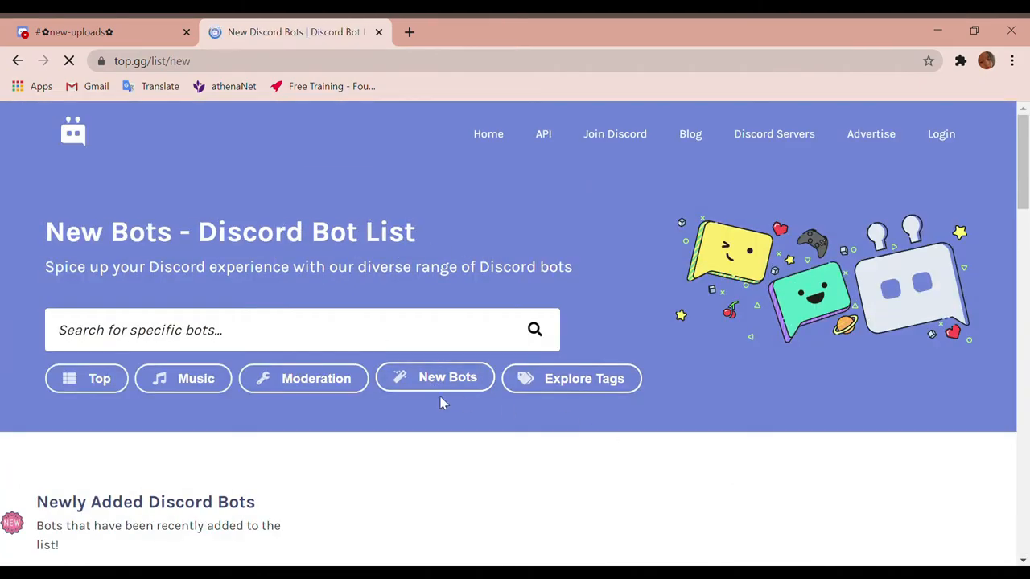
{"action": "left_click", "coordinate": [303, 378]}
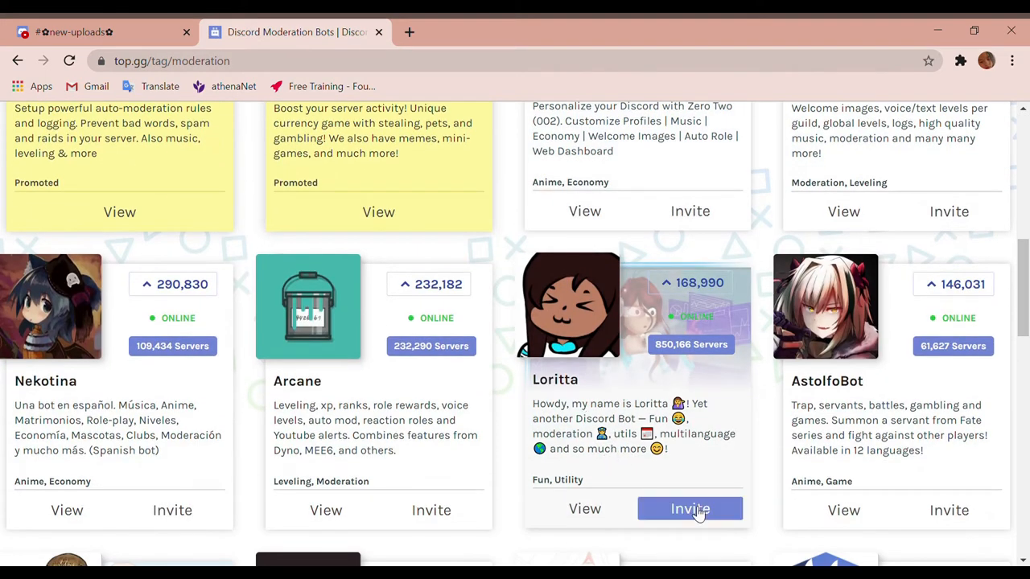
{"action": "mouse_move", "coordinate": [631, 442]}
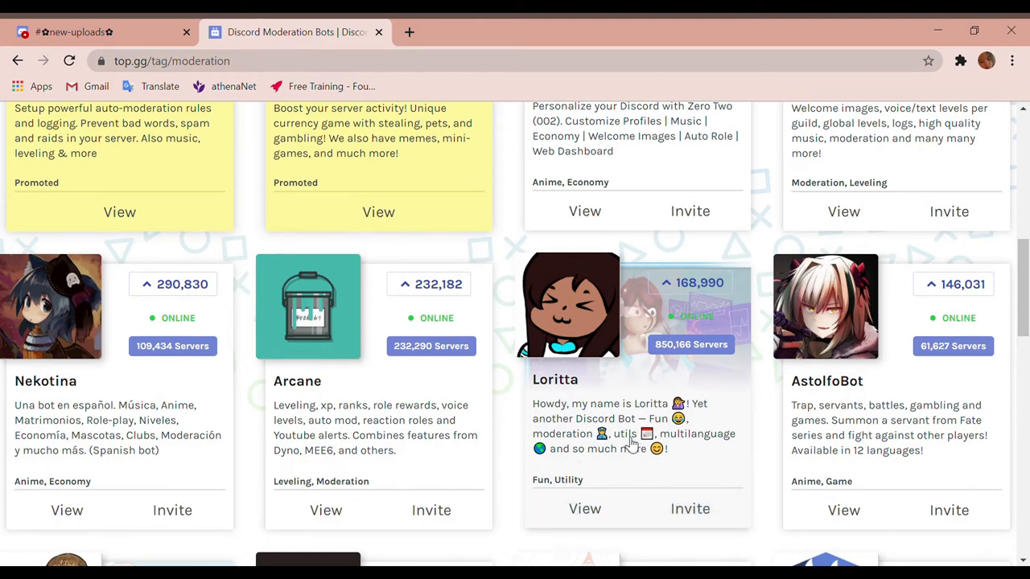
{"action": "scroll", "scroll_direction": "up", "scroll_amount": 3}
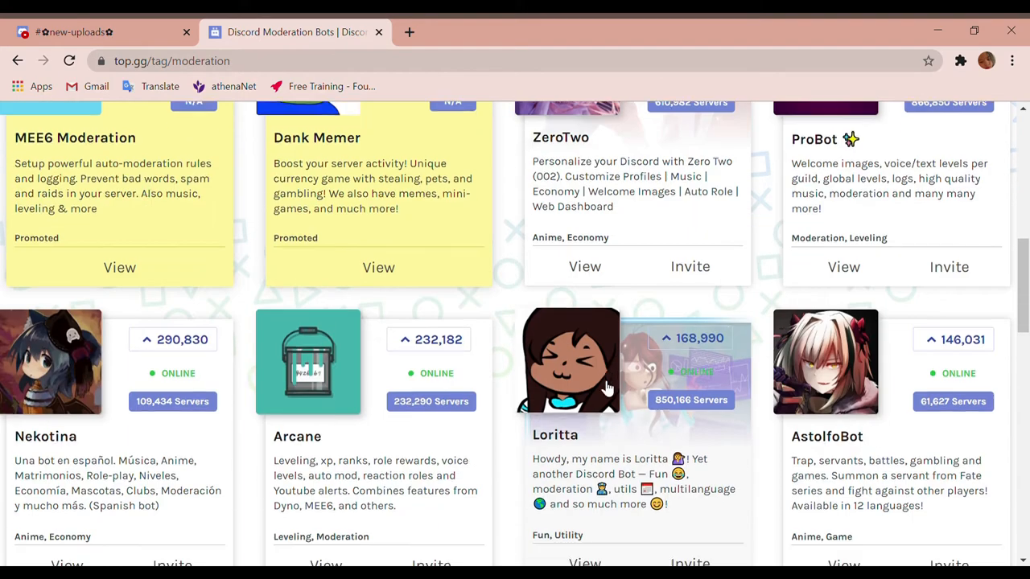
{"action": "scroll", "scroll_direction": "down", "scroll_amount": 3}
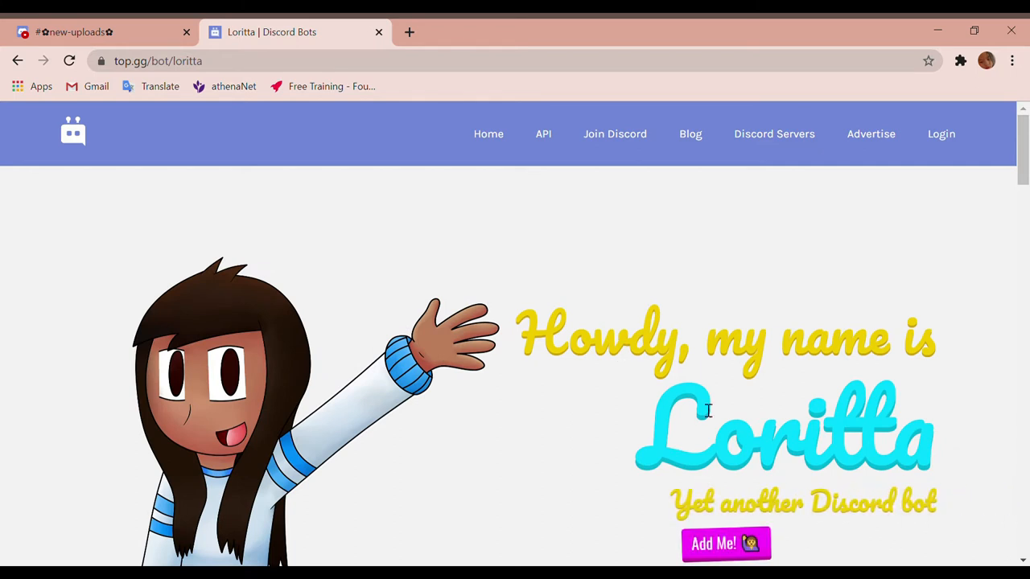
{"action": "scroll", "scroll_direction": "down", "scroll_amount": 3}
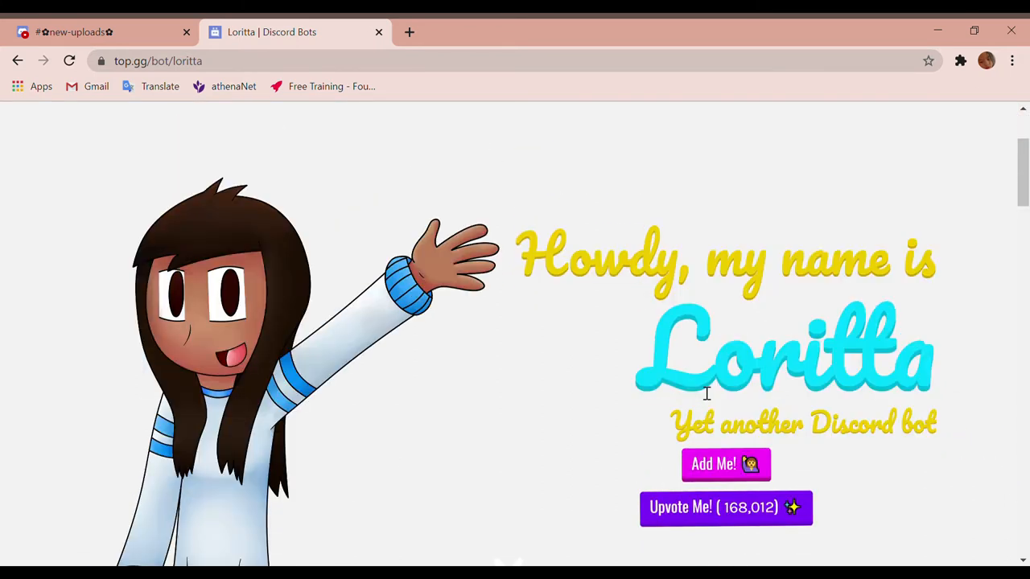
{"action": "scroll", "scroll_direction": "up", "scroll_amount": 3}
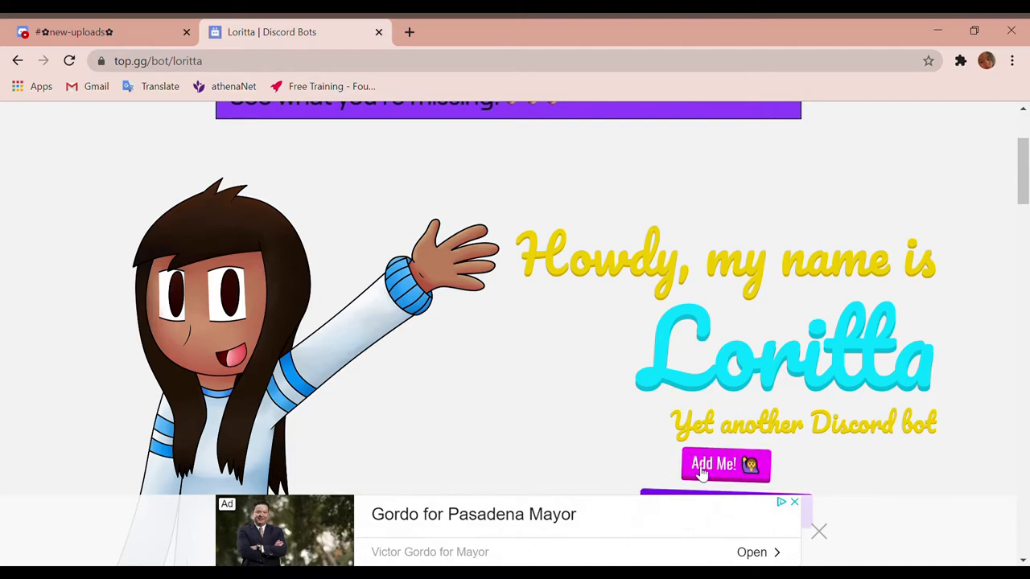
{"action": "left_click", "coordinate": [725, 463]}
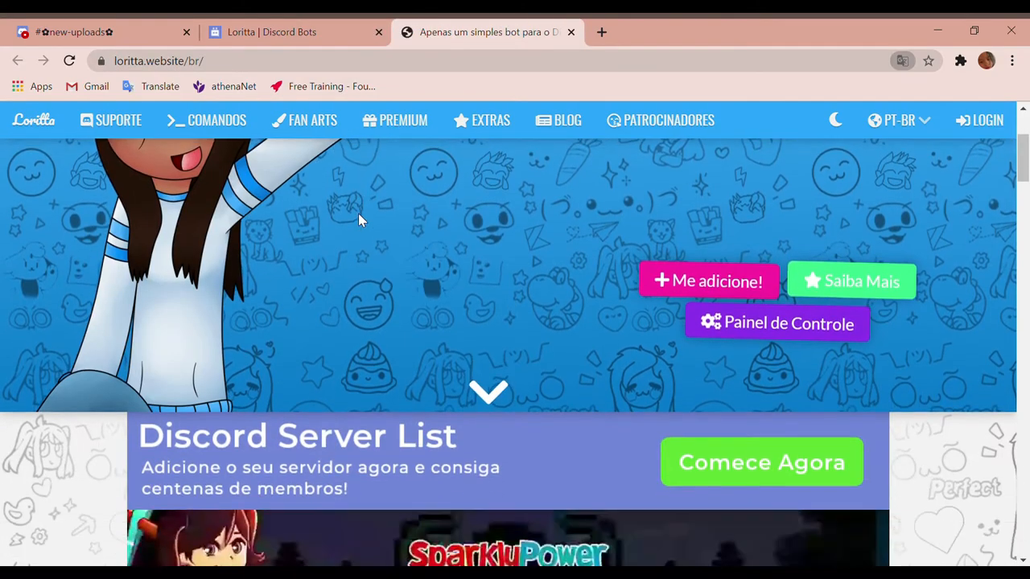
{"action": "scroll", "scroll_direction": "up", "scroll_amount": 3}
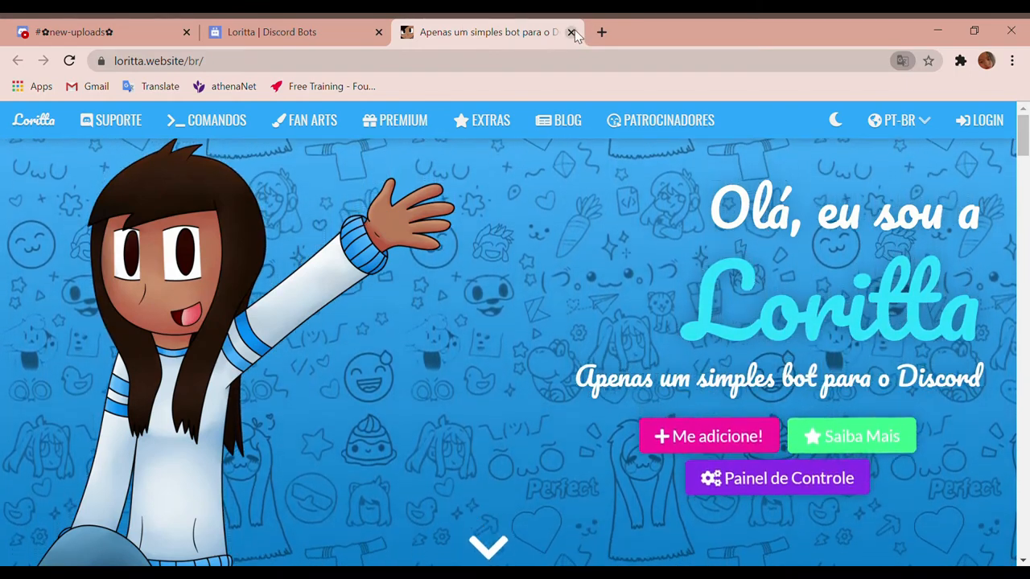
{"action": "left_click", "coordinate": [571, 32]}
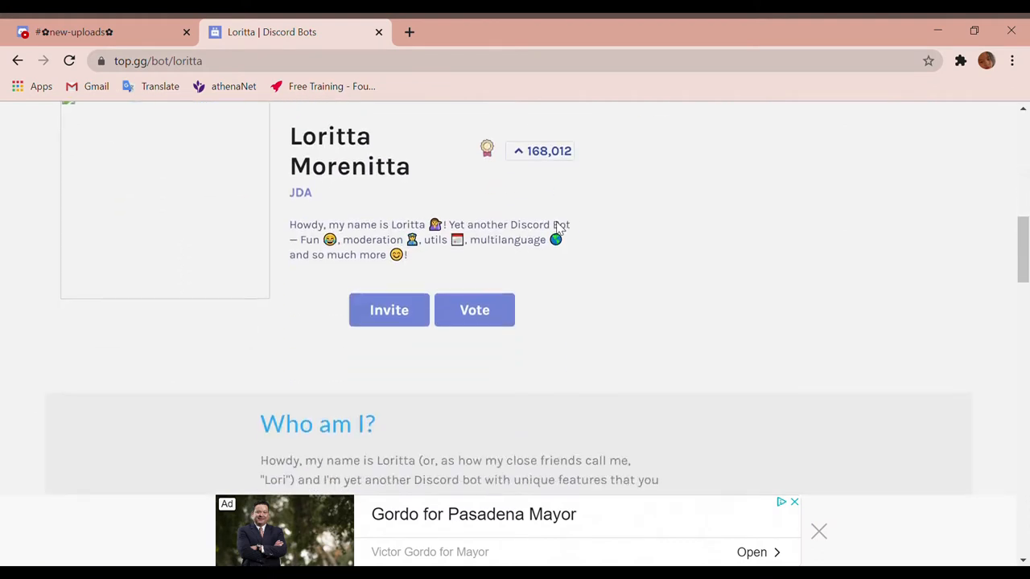
- Invite Loritta to see its Discord authorization and permission list, then close that tab
{"action": "left_click", "coordinate": [388, 310]}
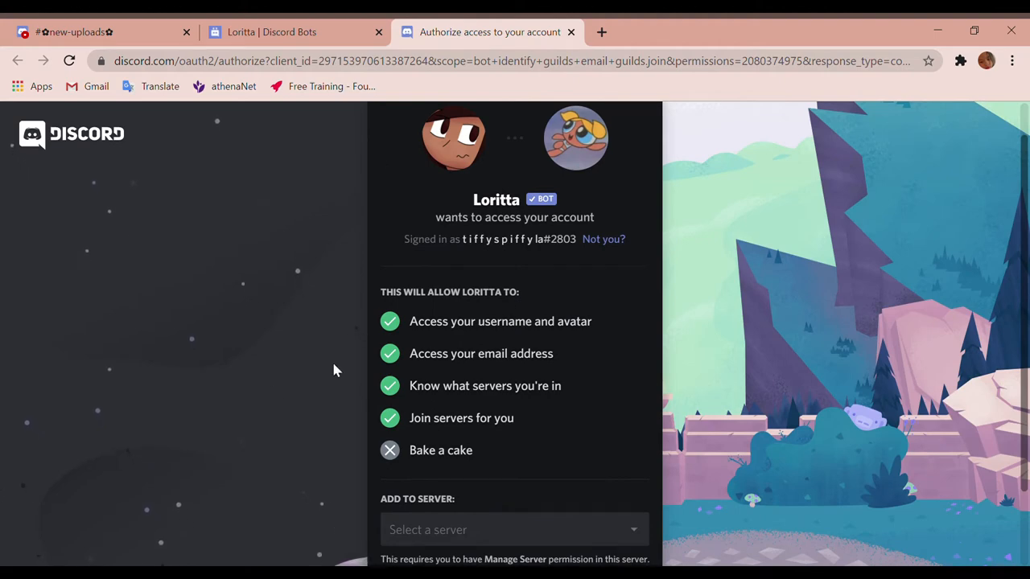
{"action": "mouse_move", "coordinate": [547, 294]}
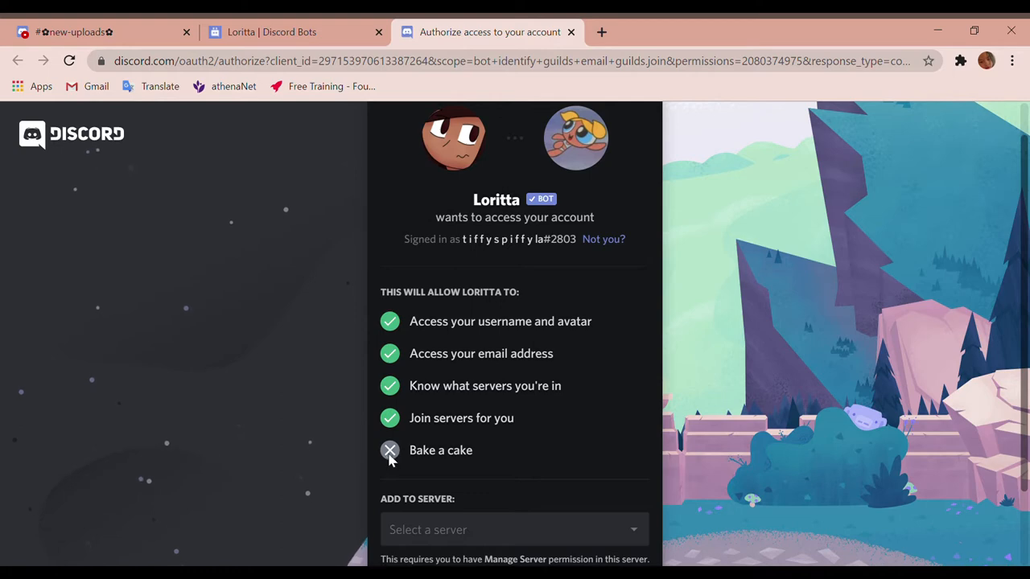
{"action": "mouse_move", "coordinate": [388, 427]}
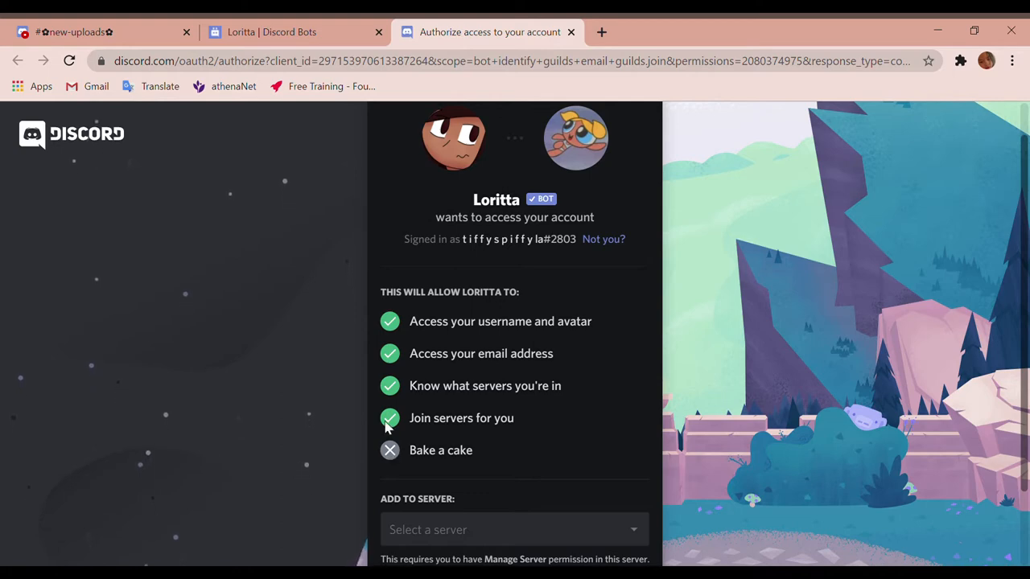
{"action": "mouse_move", "coordinate": [390, 385]}
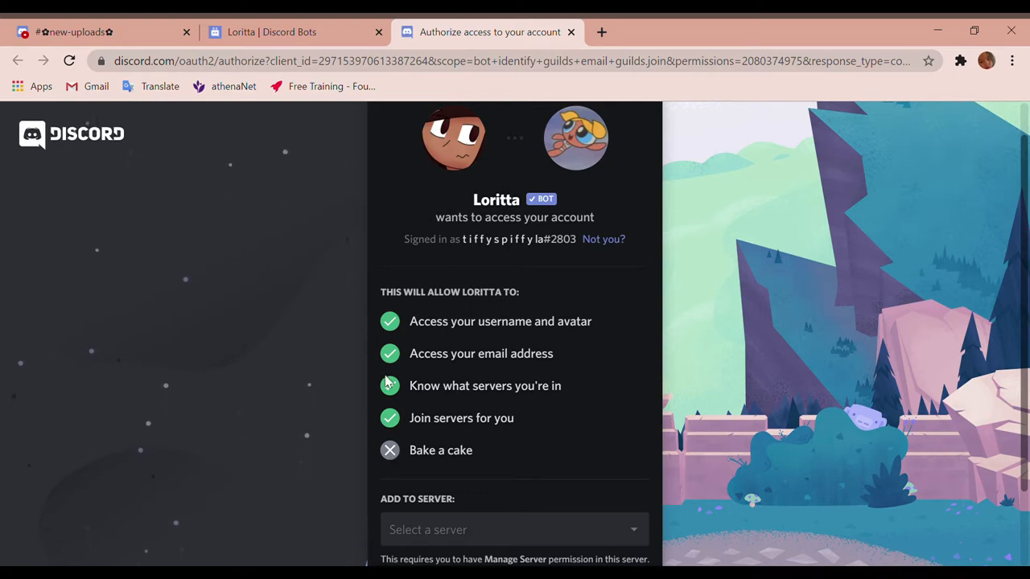
{"action": "scroll", "scroll_direction": "down", "scroll_amount": 3}
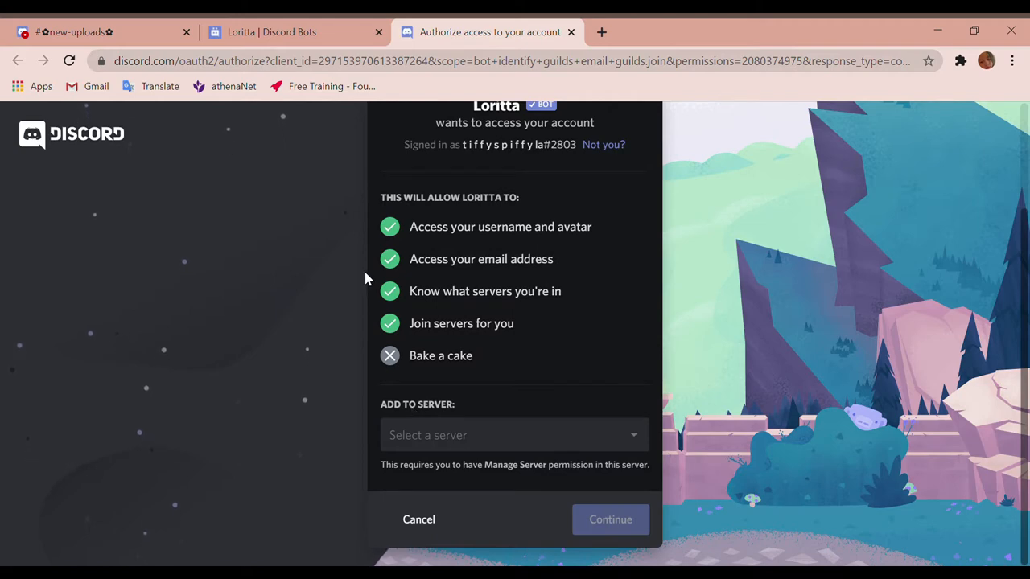
{"action": "mouse_move", "coordinate": [469, 145]}
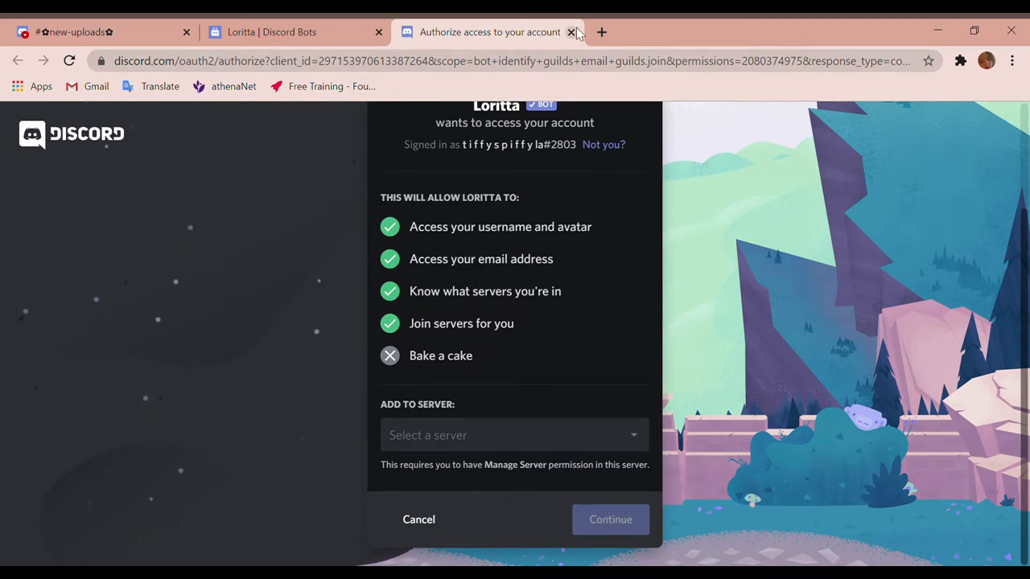
{"action": "left_click", "coordinate": [571, 32]}
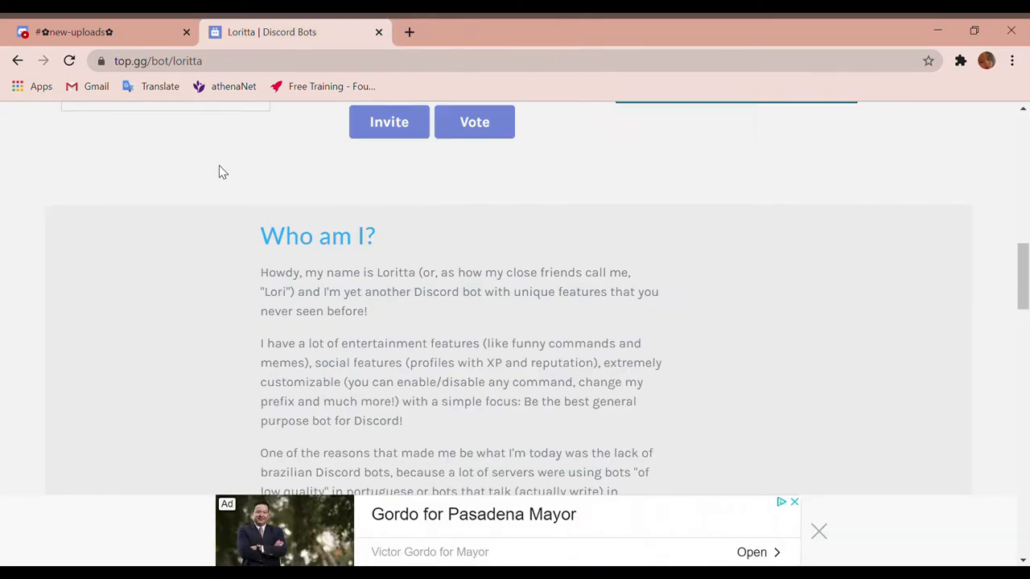
- Scroll through top.gg's certified bots list and start inviting the OwO bot
{"action": "left_click", "coordinate": [73, 134]}
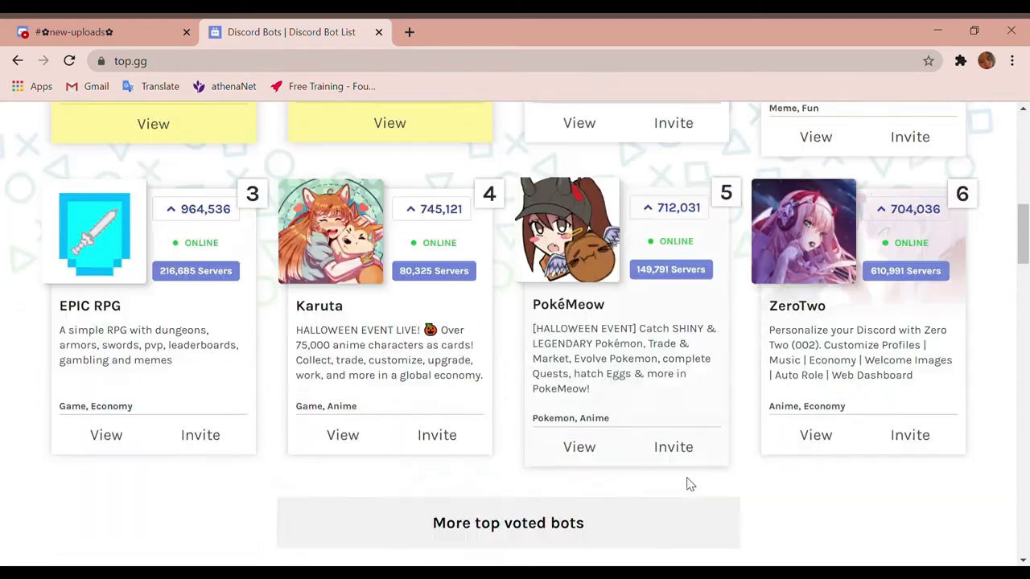
{"action": "scroll", "scroll_direction": "down", "scroll_amount": 3}
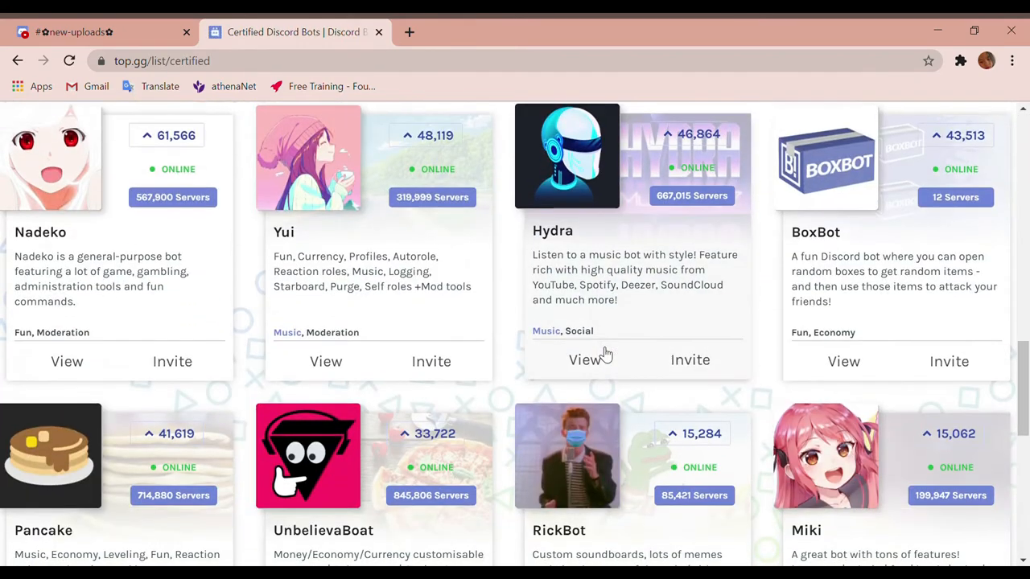
{"action": "scroll", "scroll_direction": "down", "scroll_amount": 3}
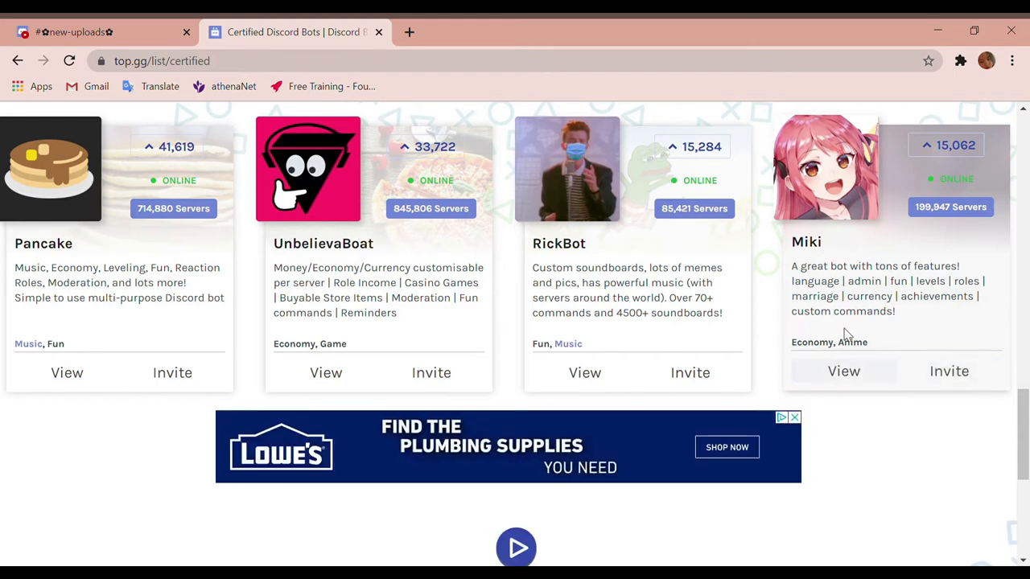
{"action": "mouse_move", "coordinate": [73, 301]}
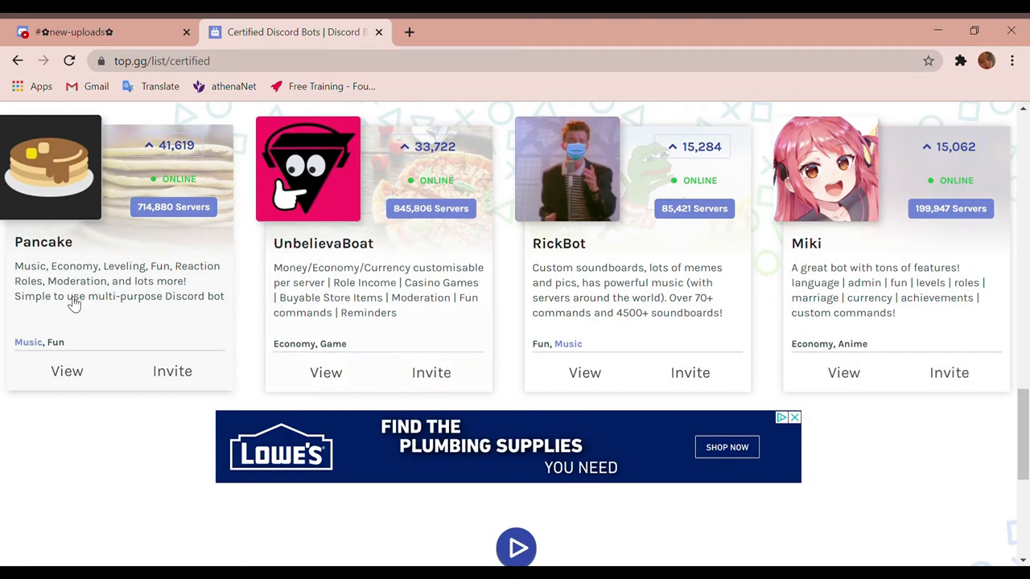
{"action": "scroll", "scroll_direction": "up", "scroll_amount": 3}
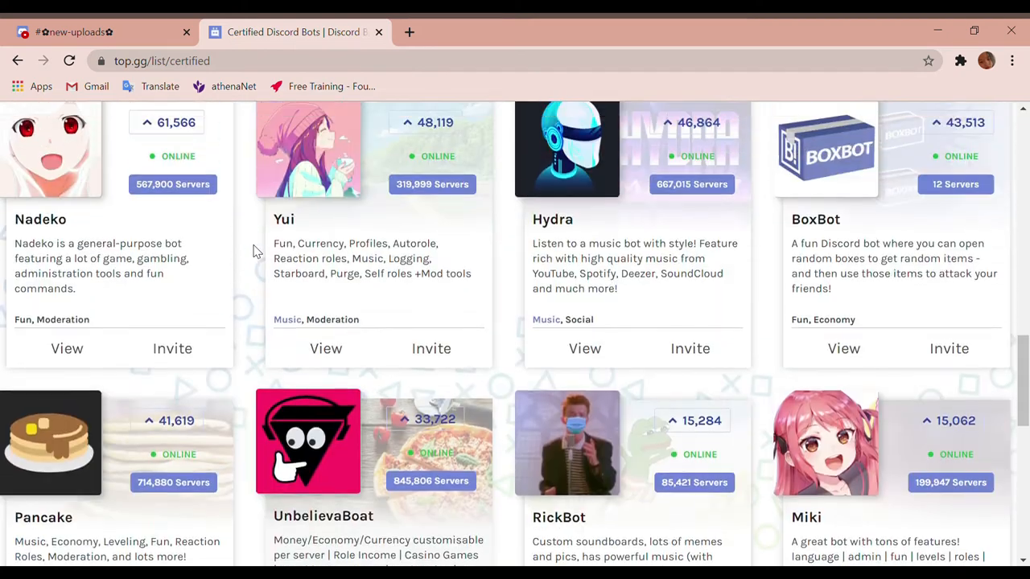
{"action": "scroll", "scroll_direction": "up", "scroll_amount": 3}
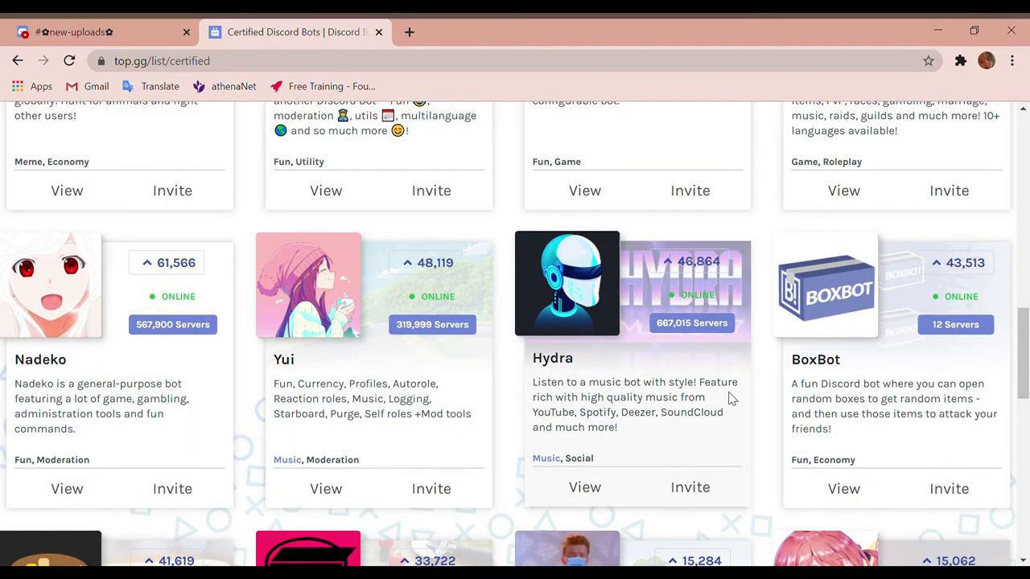
{"action": "scroll", "scroll_direction": "up", "scroll_amount": 3}
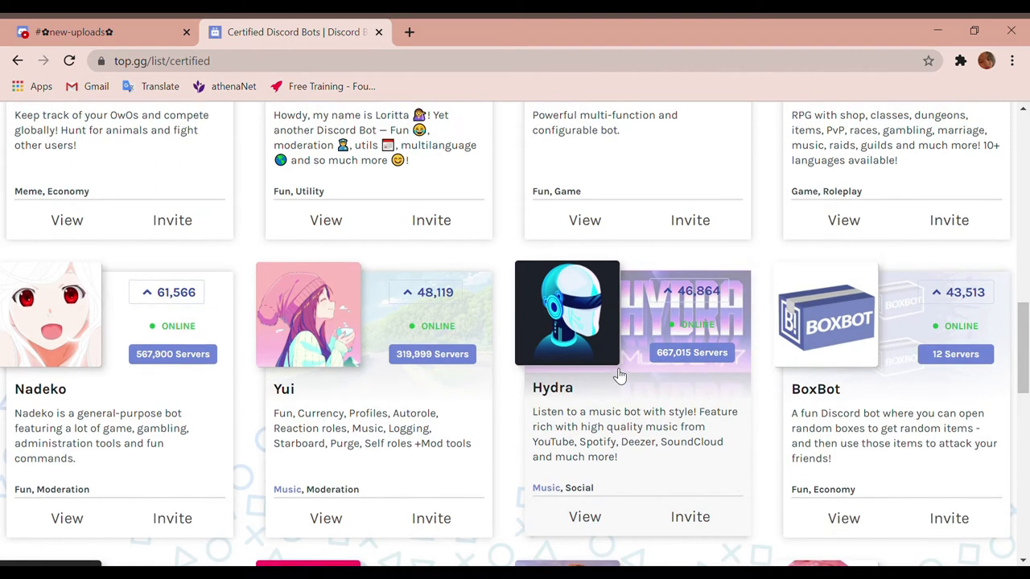
{"action": "scroll", "scroll_direction": "up", "scroll_amount": 3}
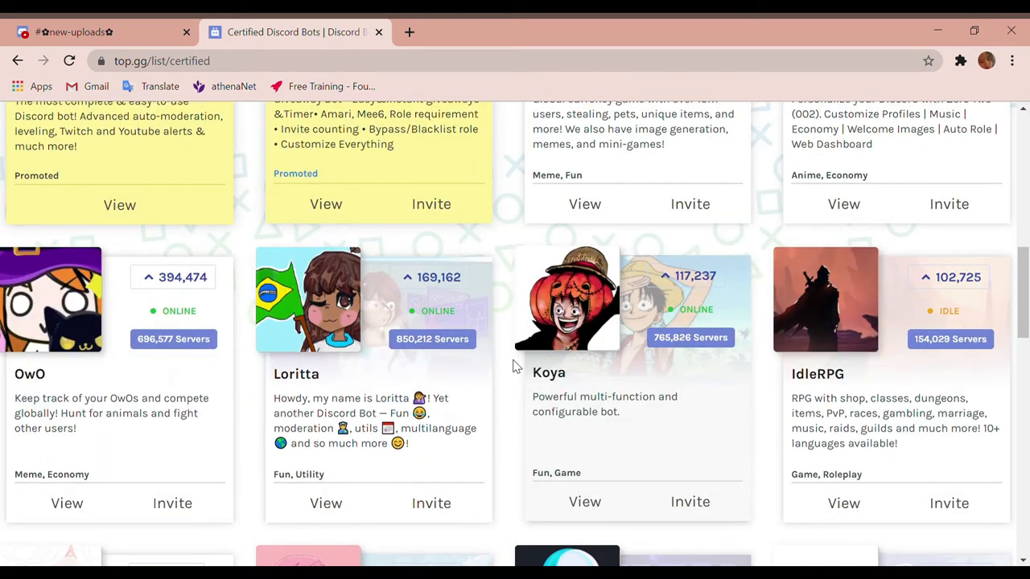
{"action": "scroll", "scroll_direction": "up", "scroll_amount": 3}
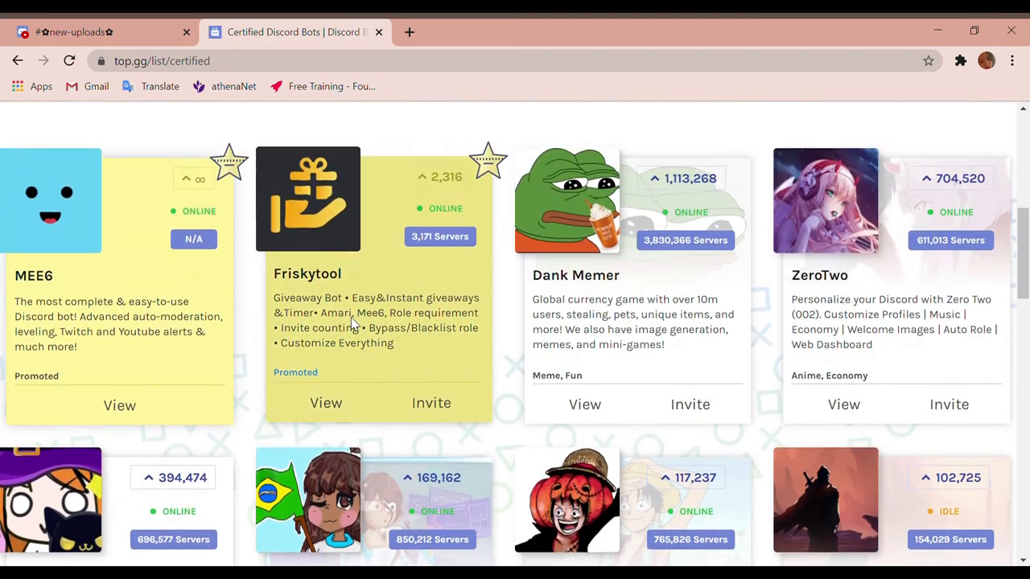
{"action": "scroll", "scroll_direction": "down", "scroll_amount": 3}
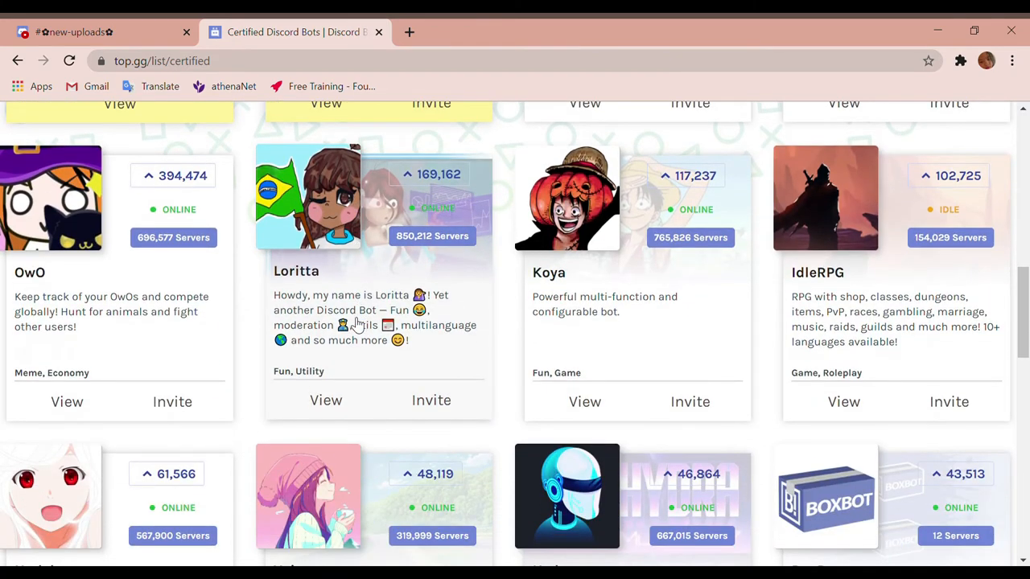
{"action": "mouse_move", "coordinate": [172, 399]}
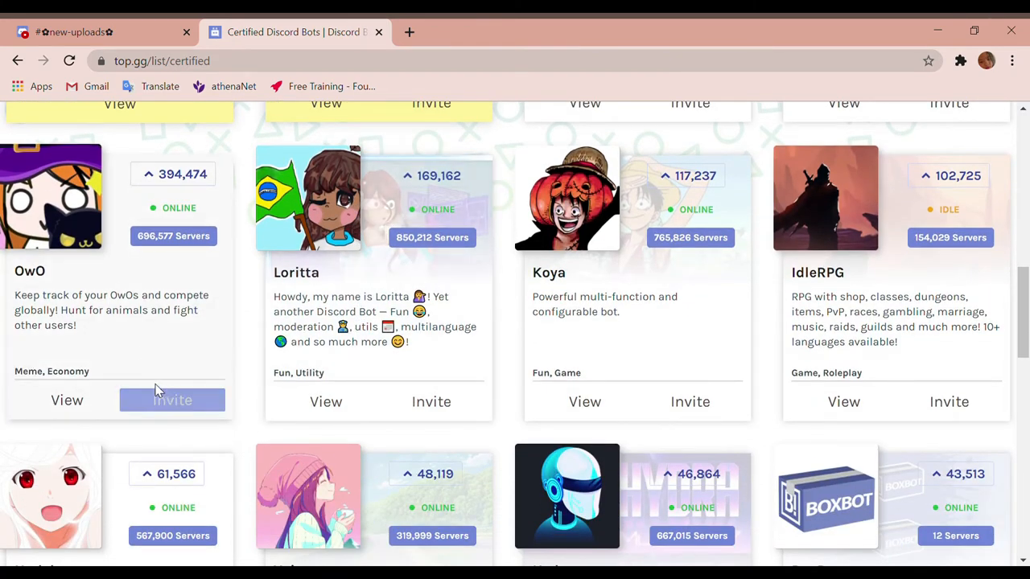
{"action": "left_click", "coordinate": [172, 400]}
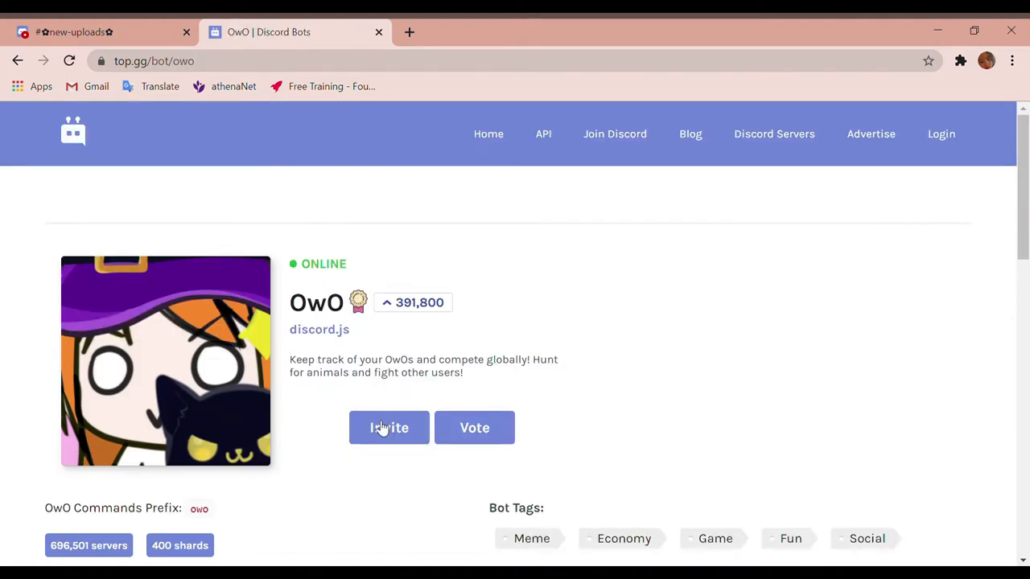
- Invite OwO and select tiffyspiffyla's hangout party as the target server
{"action": "left_click", "coordinate": [388, 427]}
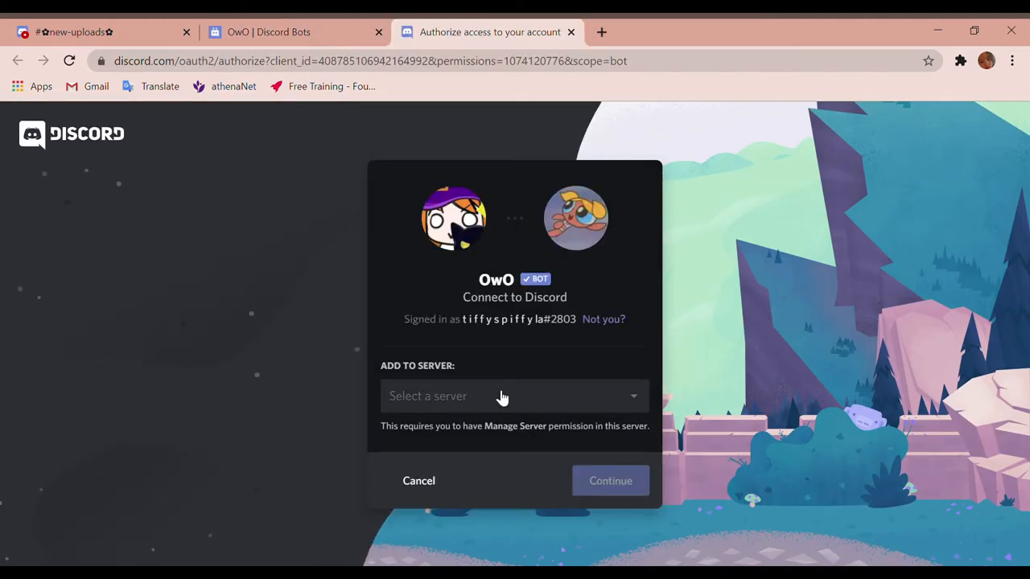
{"action": "left_click", "coordinate": [514, 396]}
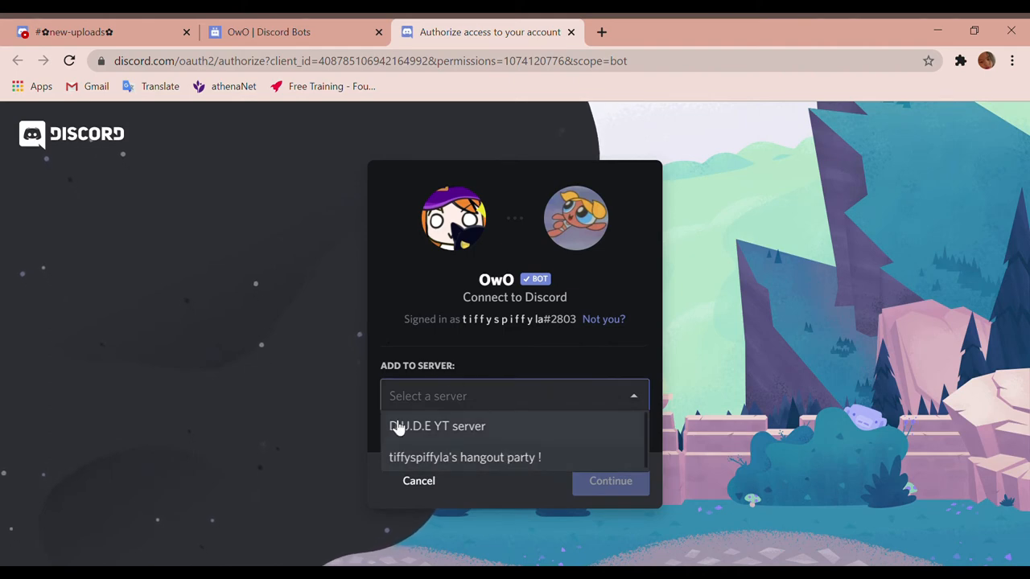
{"action": "mouse_move", "coordinate": [515, 374]}
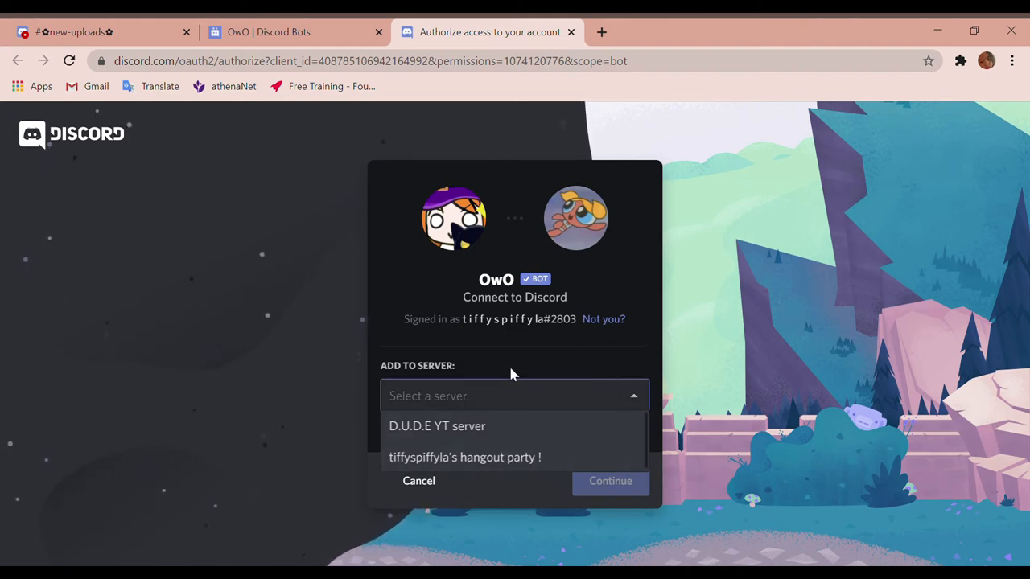
{"action": "mouse_move", "coordinate": [486, 454]}
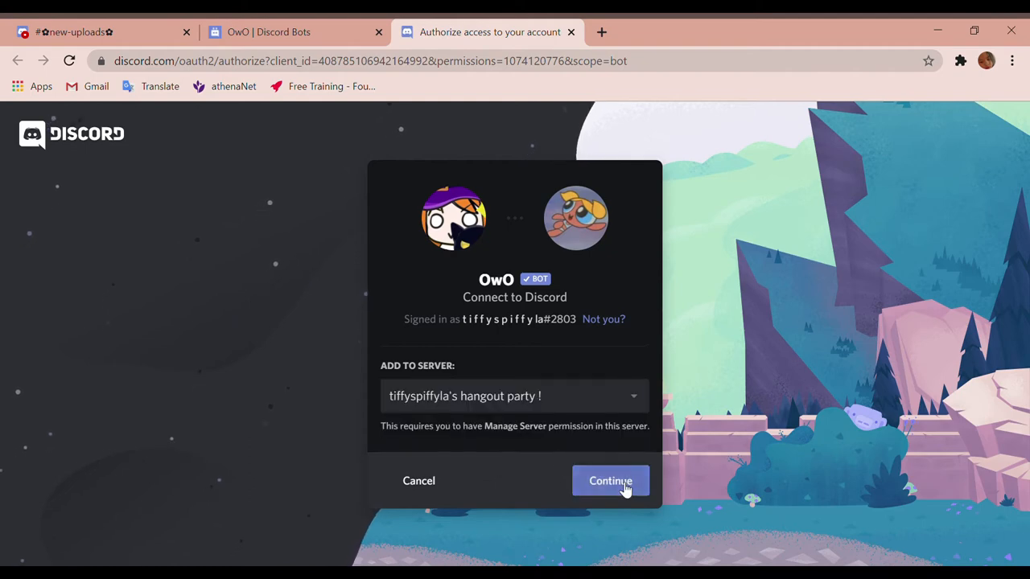
{"action": "left_click", "coordinate": [609, 480]}
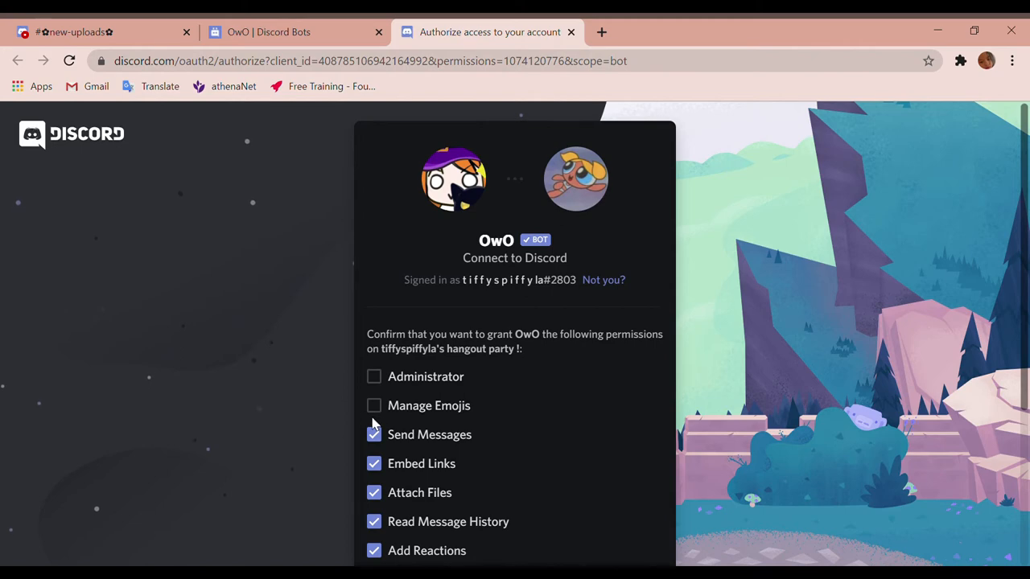
- Untick Embed Links and other extra permissions for OwO and authorize it
{"action": "left_click", "coordinate": [374, 463]}
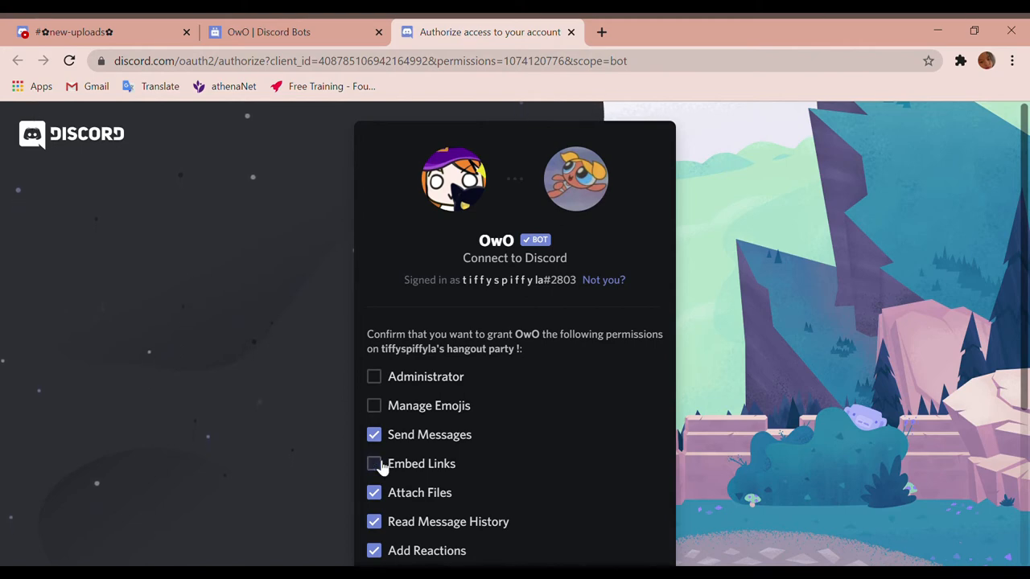
{"action": "scroll", "scroll_direction": "down", "scroll_amount": 3}
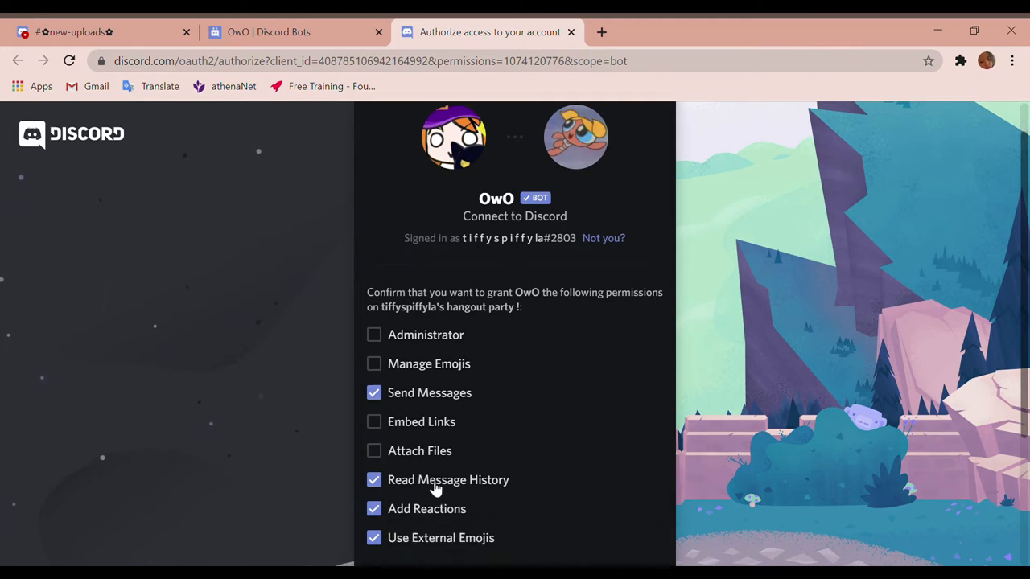
{"action": "scroll", "scroll_direction": "down", "scroll_amount": 3}
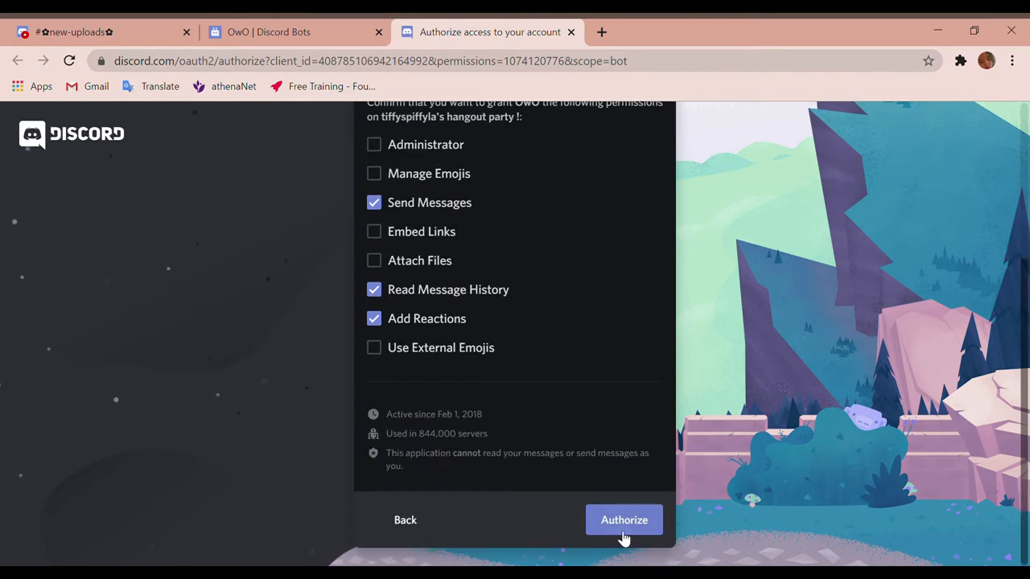
{"action": "left_click", "coordinate": [623, 519]}
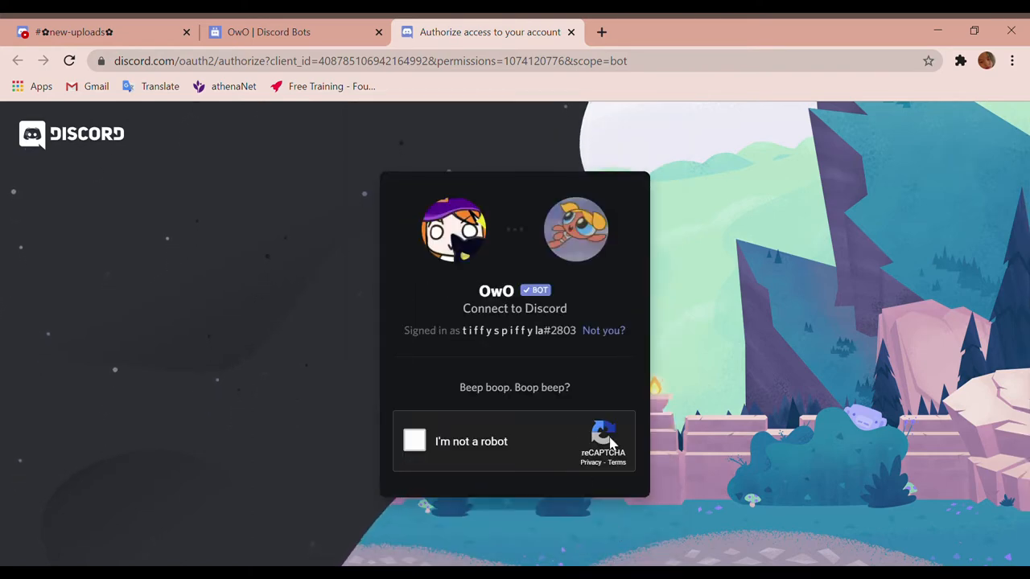
{"action": "mouse_move", "coordinate": [614, 470]}
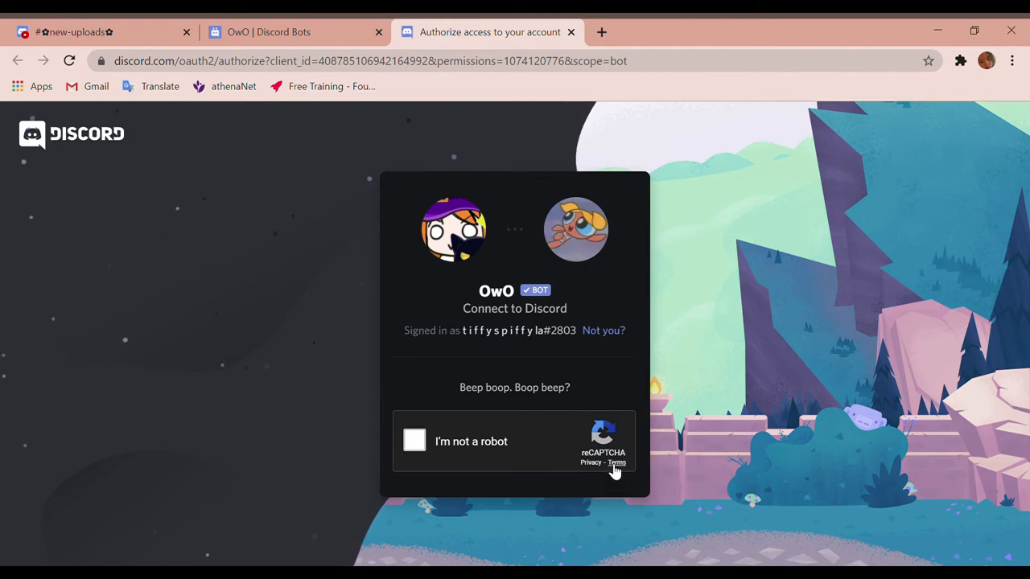
- Pass the 'I'm not a robot' check so OwO is authorized, then close the Discord tab
{"action": "left_click", "coordinate": [414, 440]}
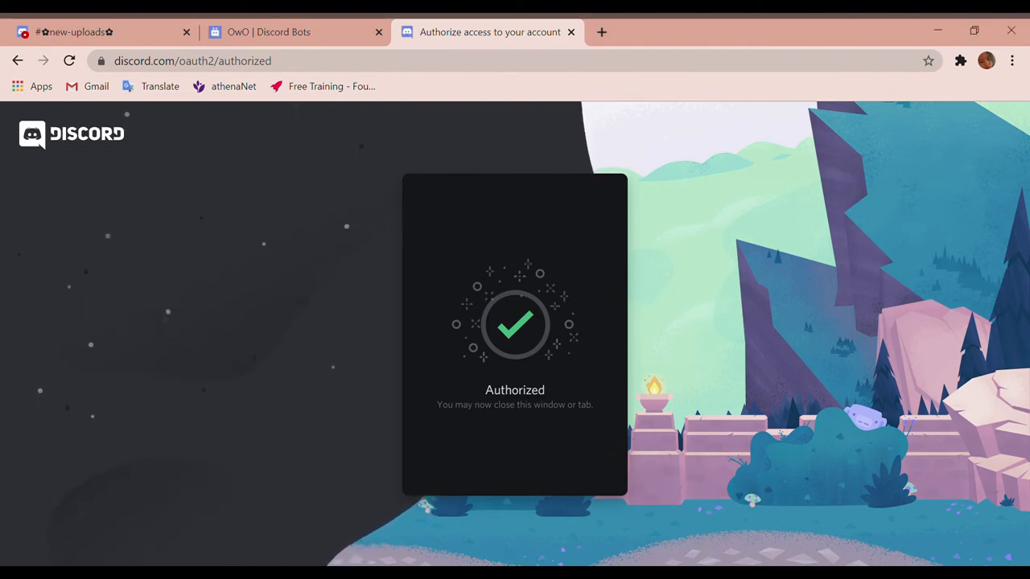
{"action": "left_click", "coordinate": [571, 32]}
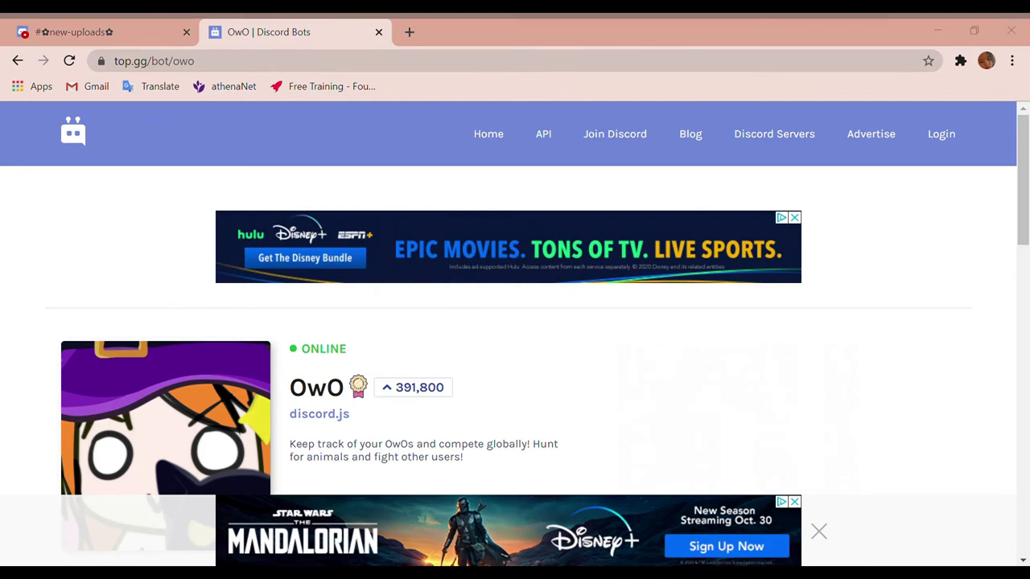
{"action": "mouse_move", "coordinate": [935, 153]}
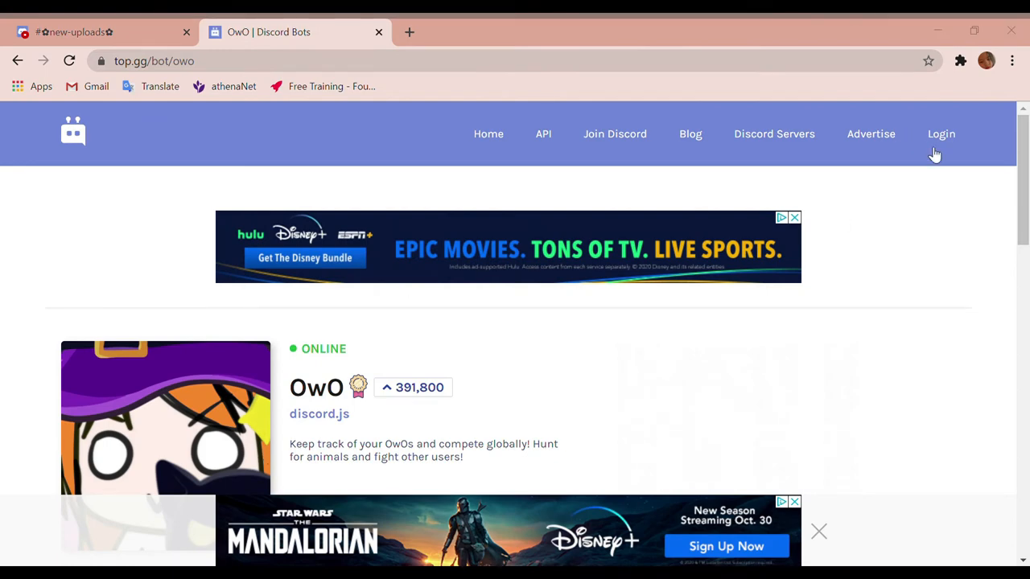
{"action": "mouse_move", "coordinate": [868, 224]}
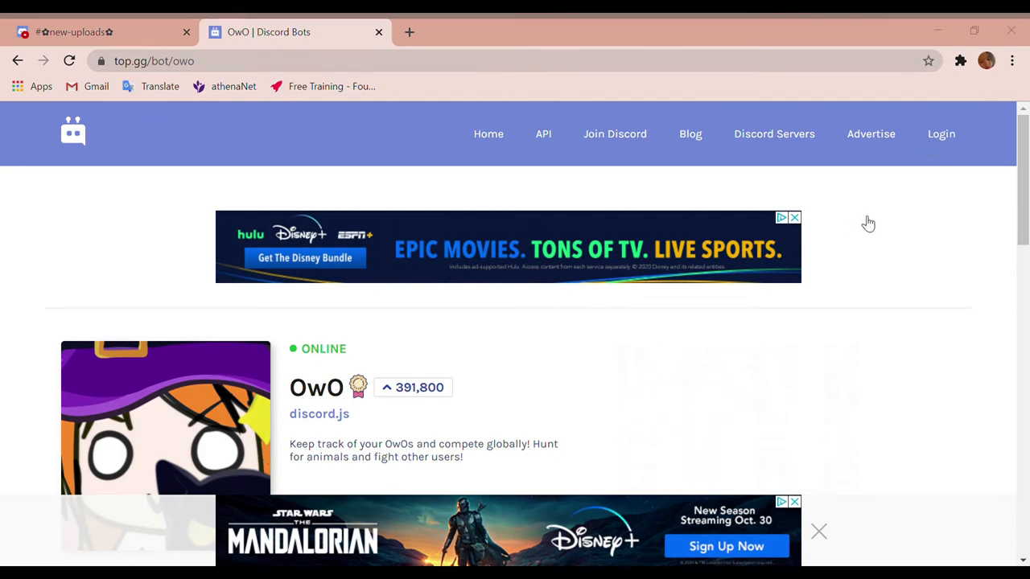
- Return to the Discord server tab where OwO now appears as an online bot
{"action": "left_click", "coordinate": [72, 33]}
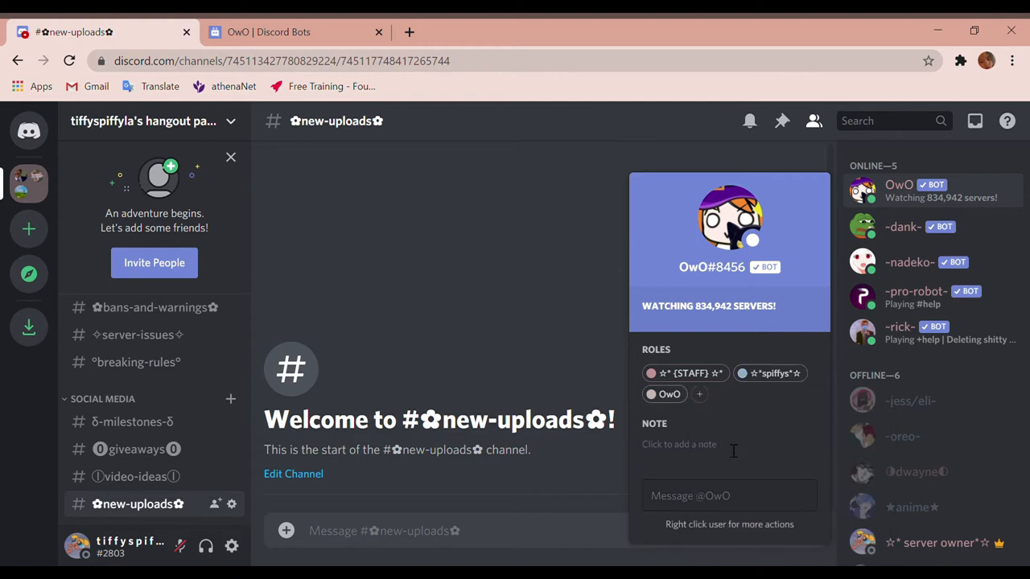
- Add roles such as -oceans- and -team-girls- to OwO and nickname it -ivy-
{"action": "left_click", "coordinate": [699, 394]}
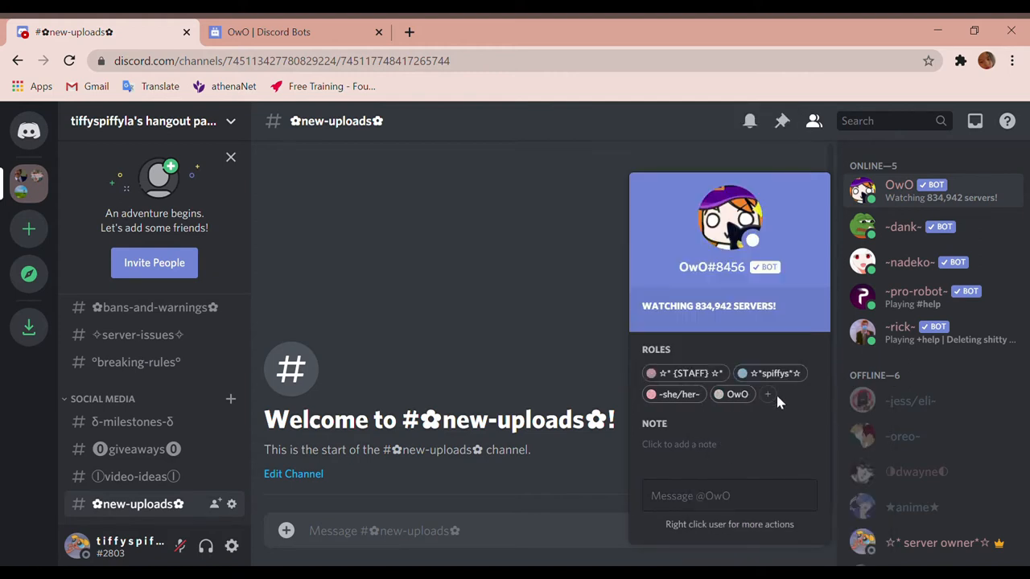
{"action": "left_click", "coordinate": [767, 394]}
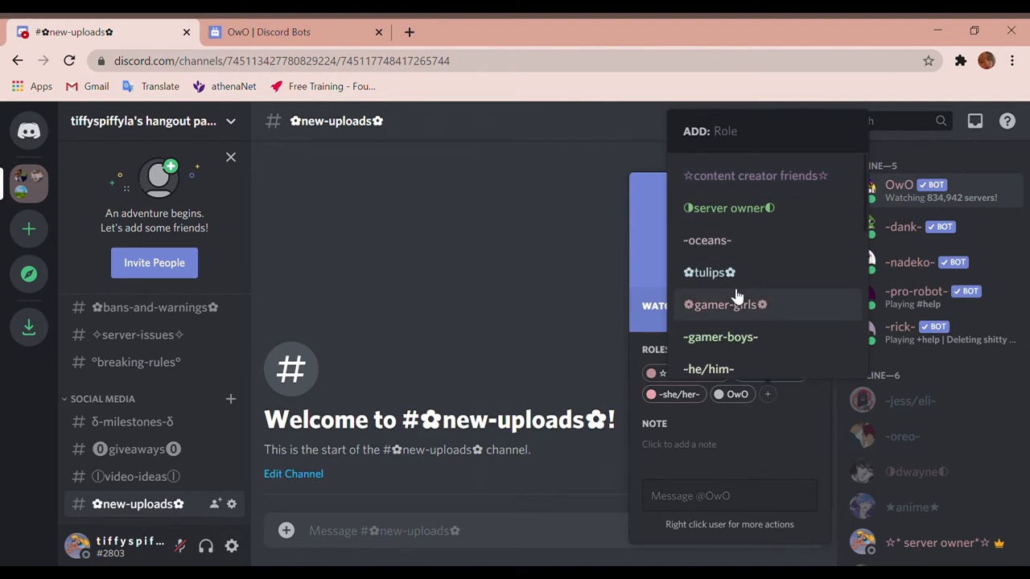
{"action": "scroll", "scroll_direction": "down", "scroll_amount": 3}
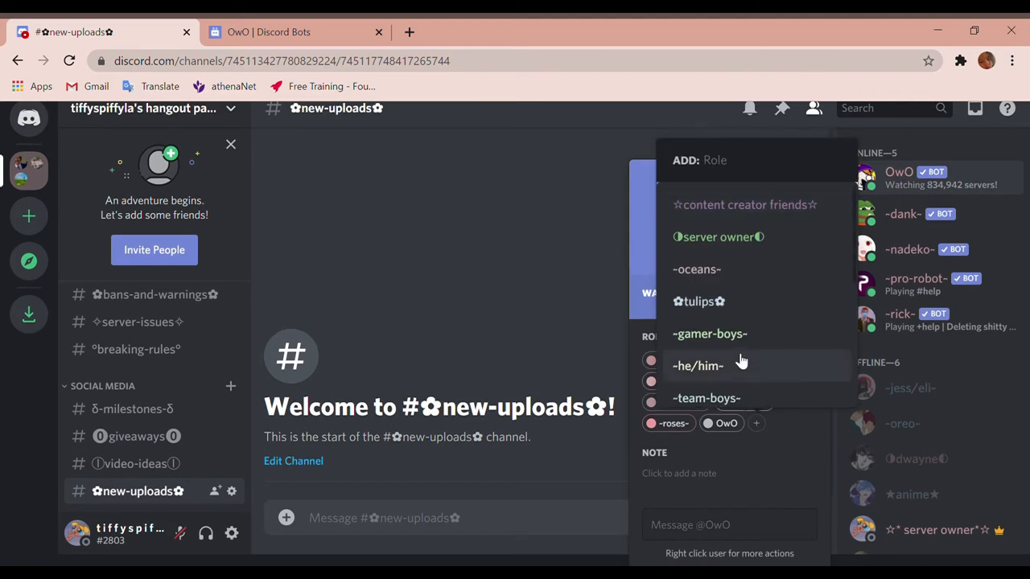
{"action": "mouse_move", "coordinate": [676, 338]}
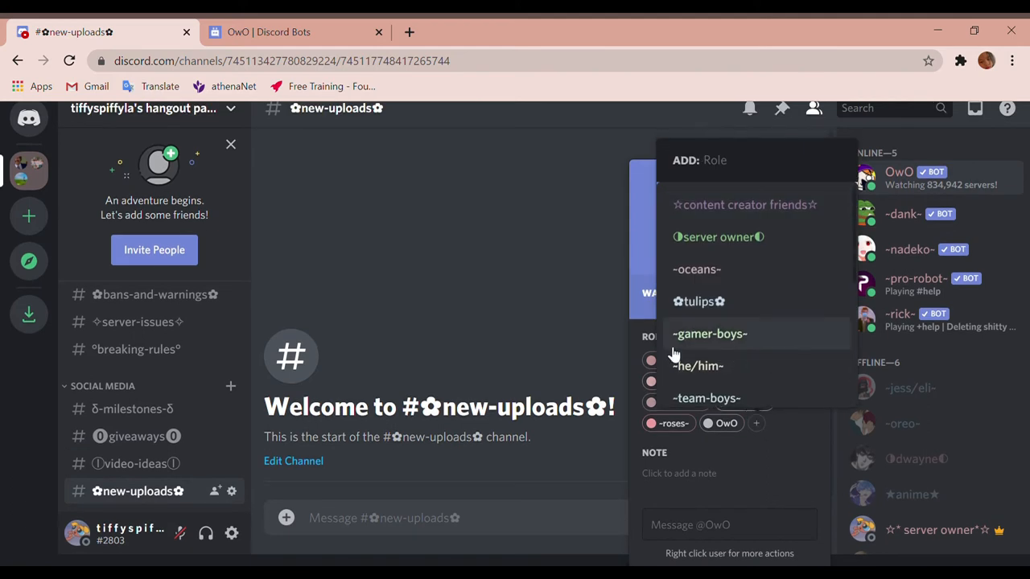
{"action": "mouse_move", "coordinate": [748, 374]}
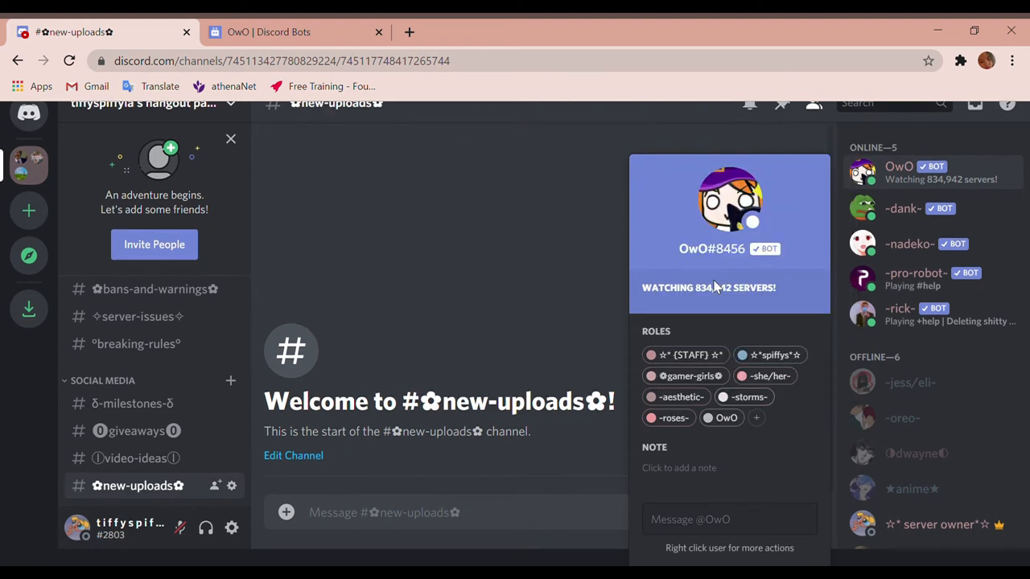
{"action": "left_click", "coordinate": [755, 417]}
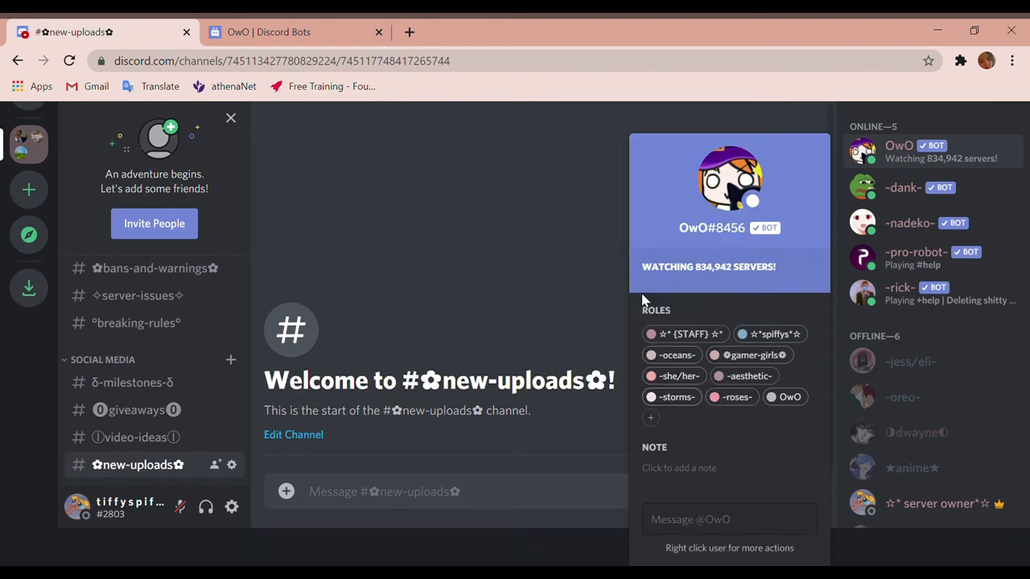
{"action": "left_click", "coordinate": [650, 418]}
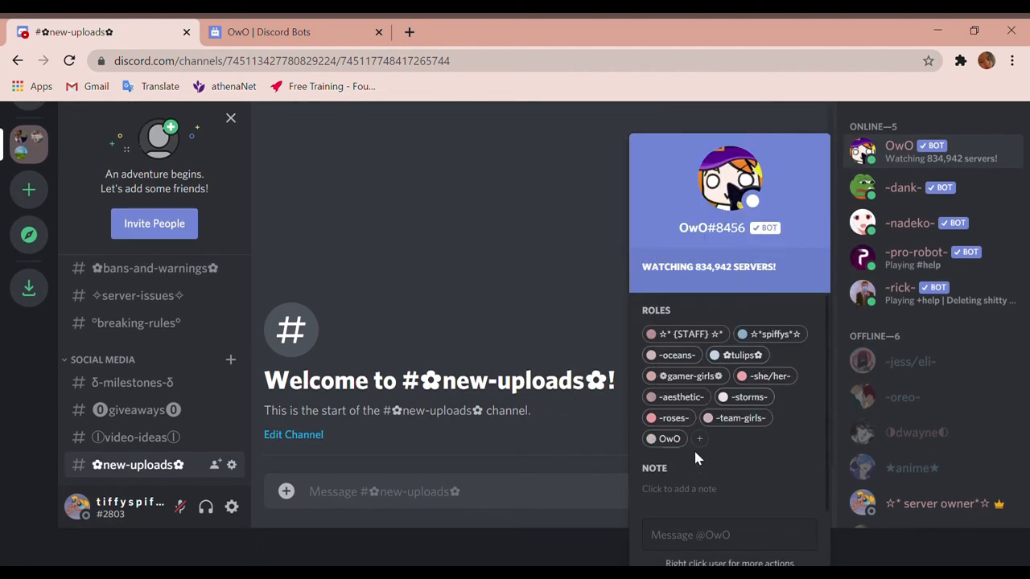
{"action": "left_click", "coordinate": [699, 438]}
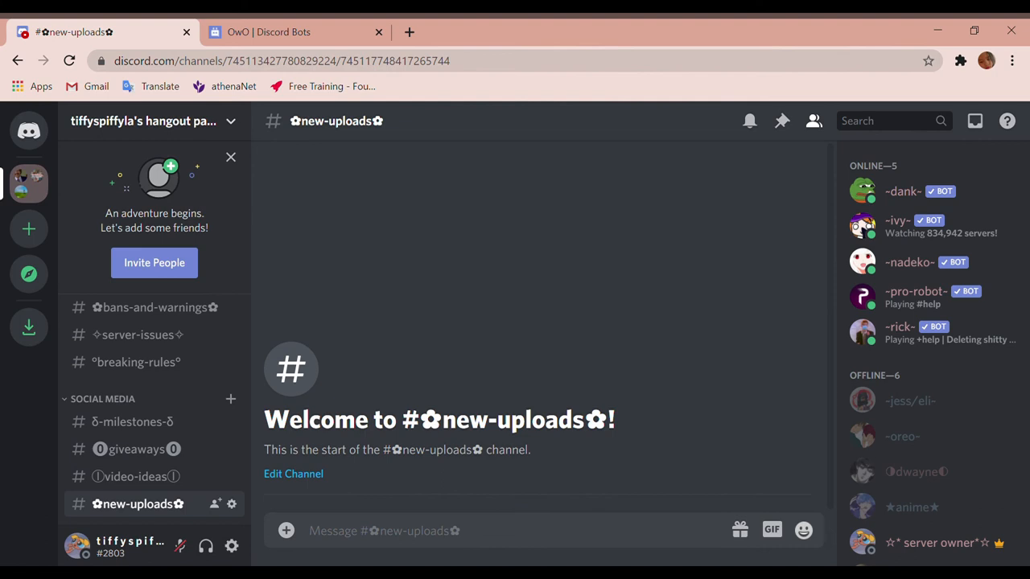
{"action": "left_click", "coordinate": [863, 226]}
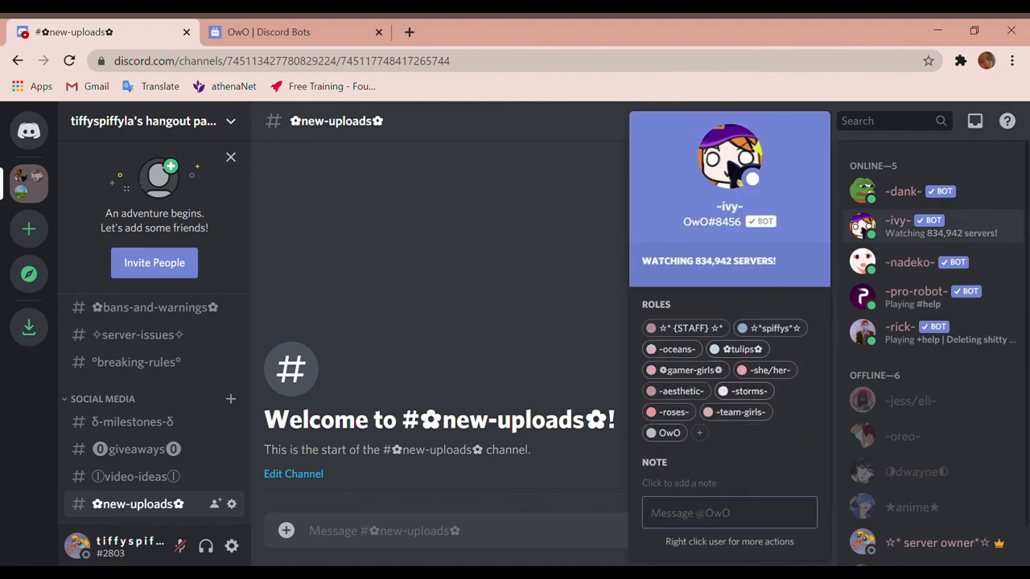
{"action": "left_click", "coordinate": [899, 327]}
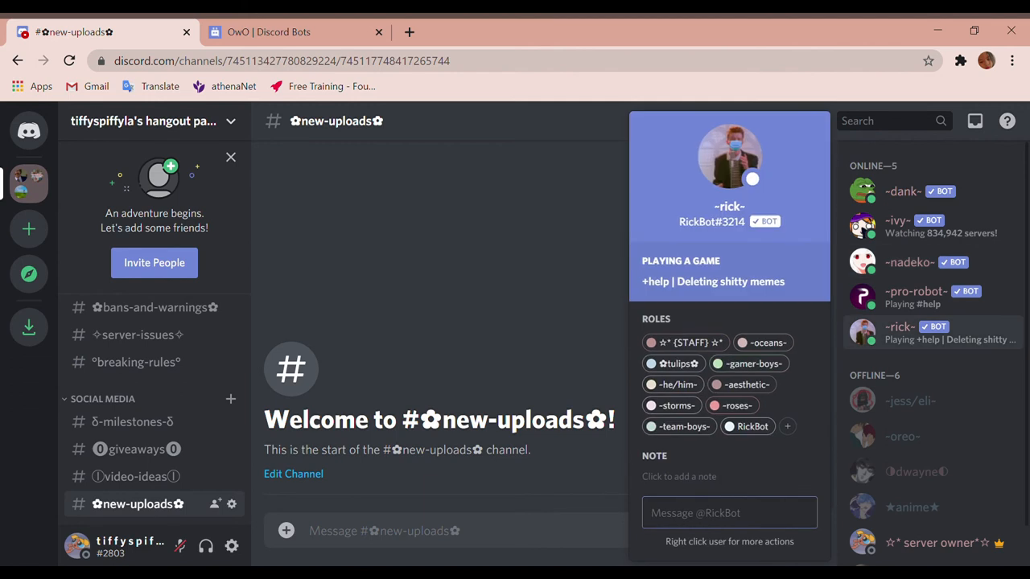
{"action": "mouse_move", "coordinate": [911, 309]}
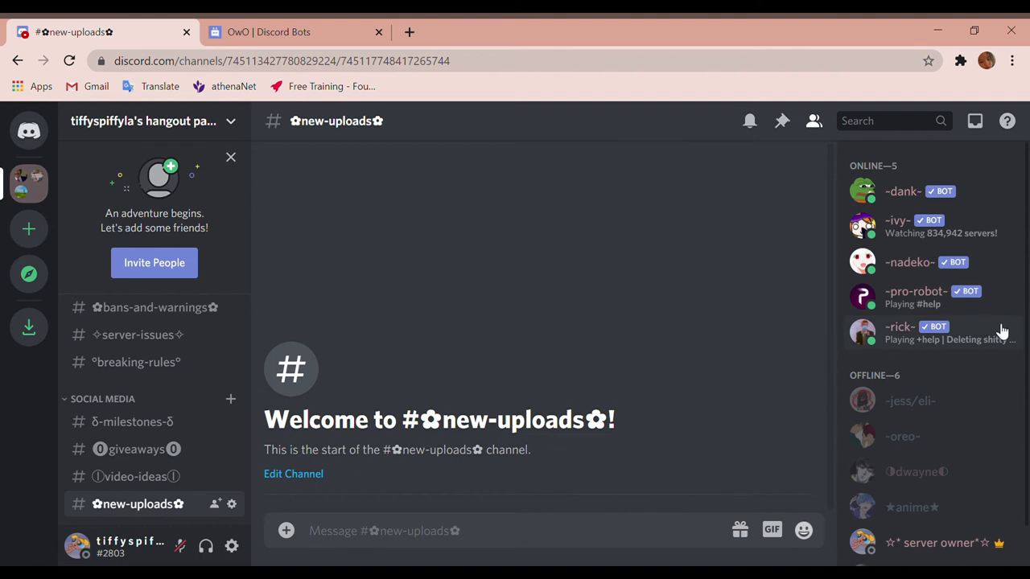
{"action": "mouse_move", "coordinate": [980, 349]}
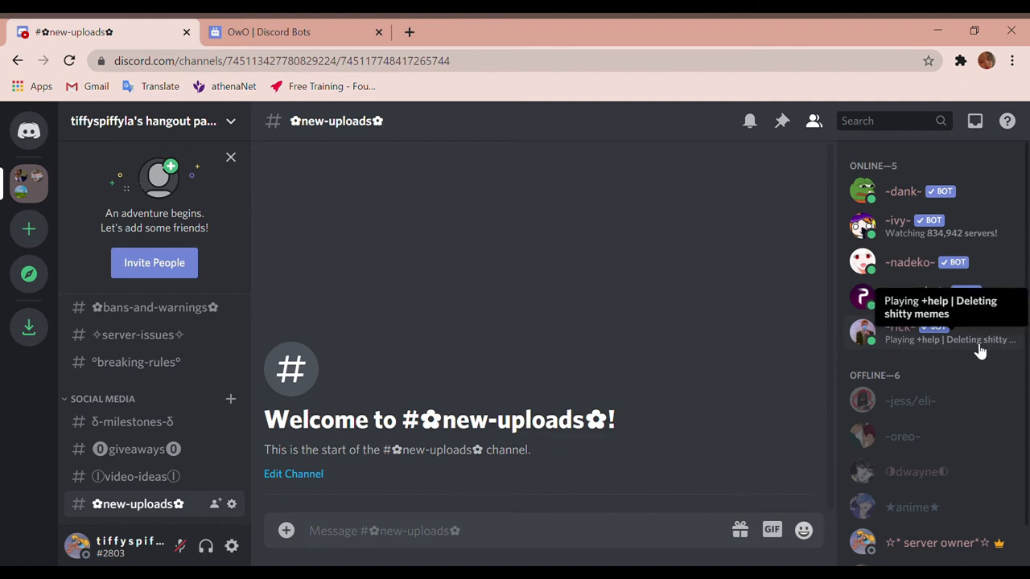
{"action": "mouse_move", "coordinate": [644, 326]}
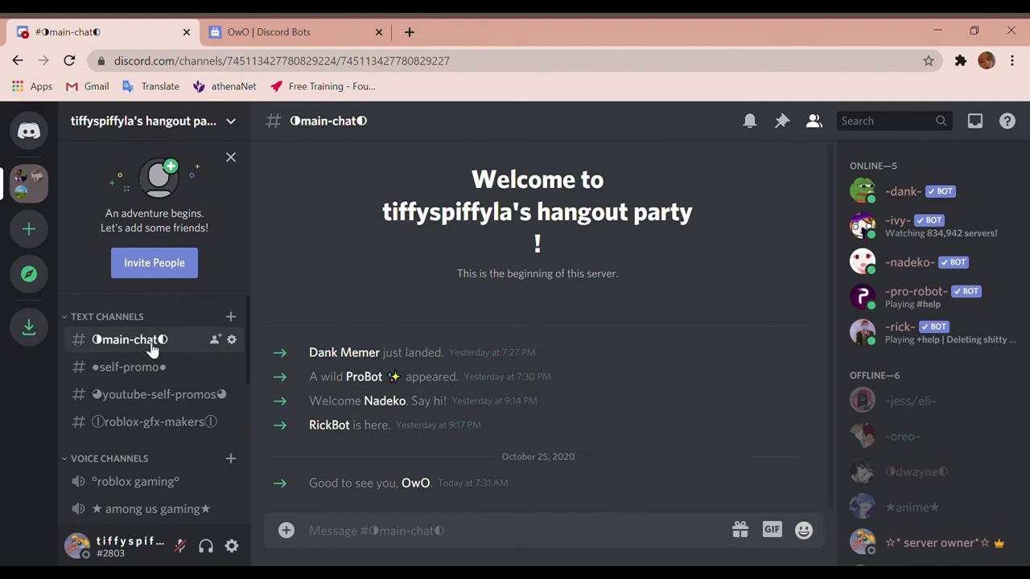
{"action": "mouse_move", "coordinate": [169, 224]}
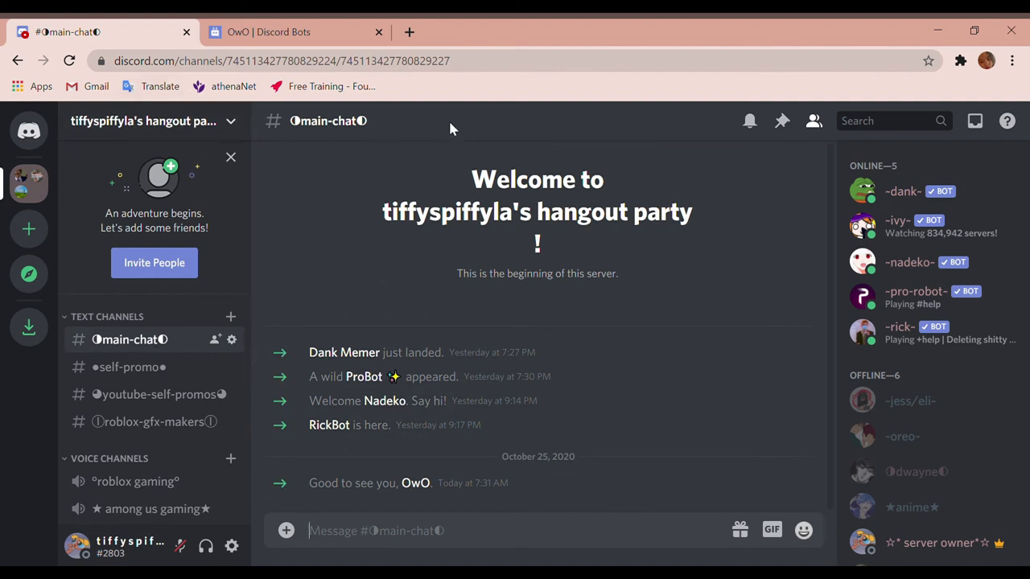
{"action": "mouse_move", "coordinate": [402, 242]}
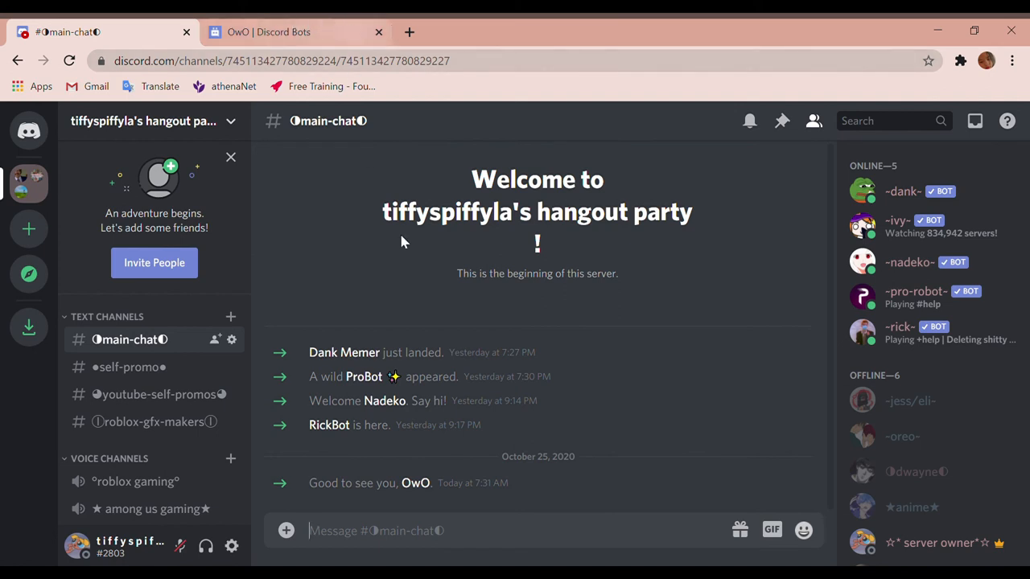
{"action": "mouse_move", "coordinate": [322, 401]}
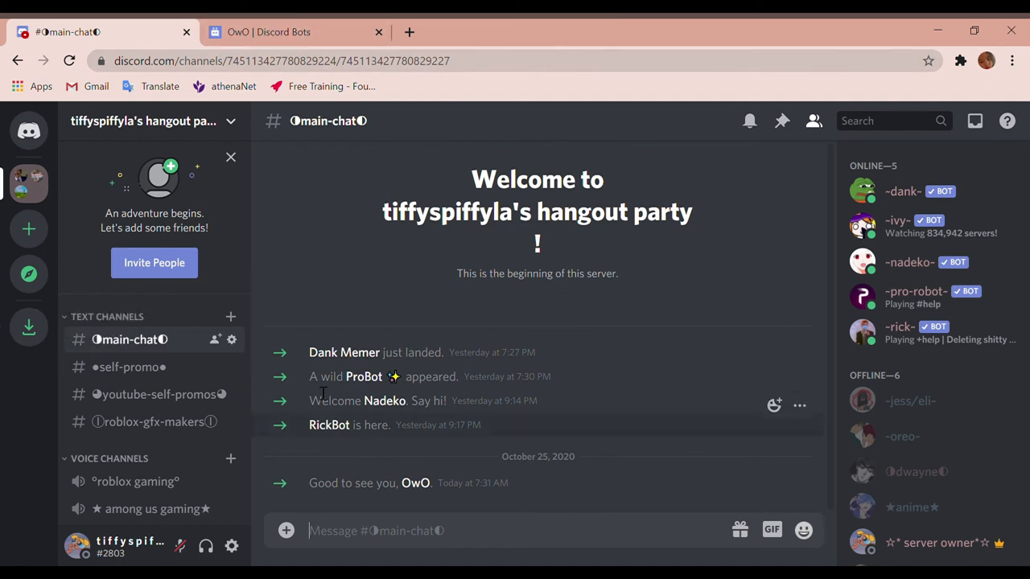
{"action": "mouse_move", "coordinate": [316, 421]}
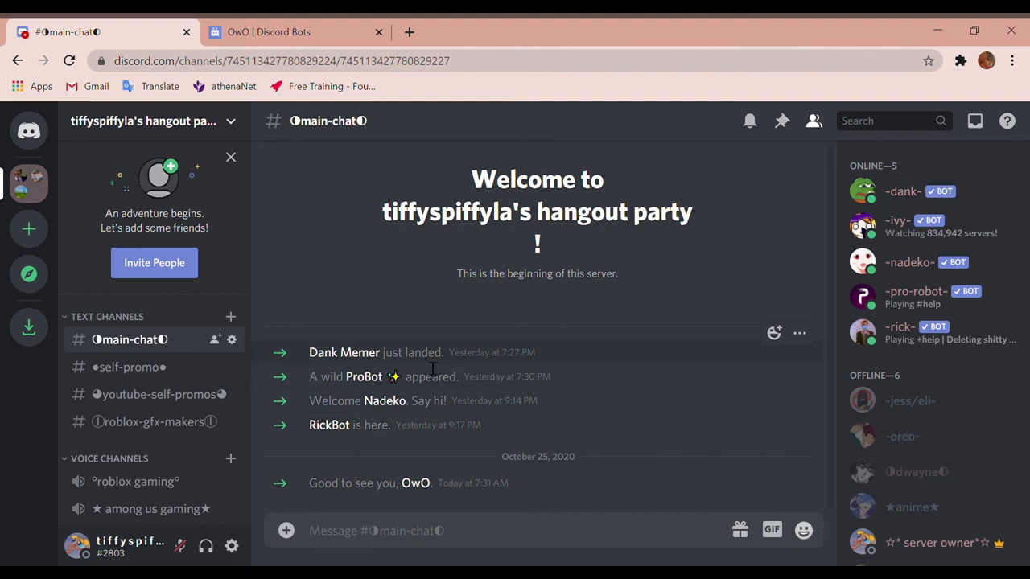
{"action": "mouse_move", "coordinate": [249, 344]}
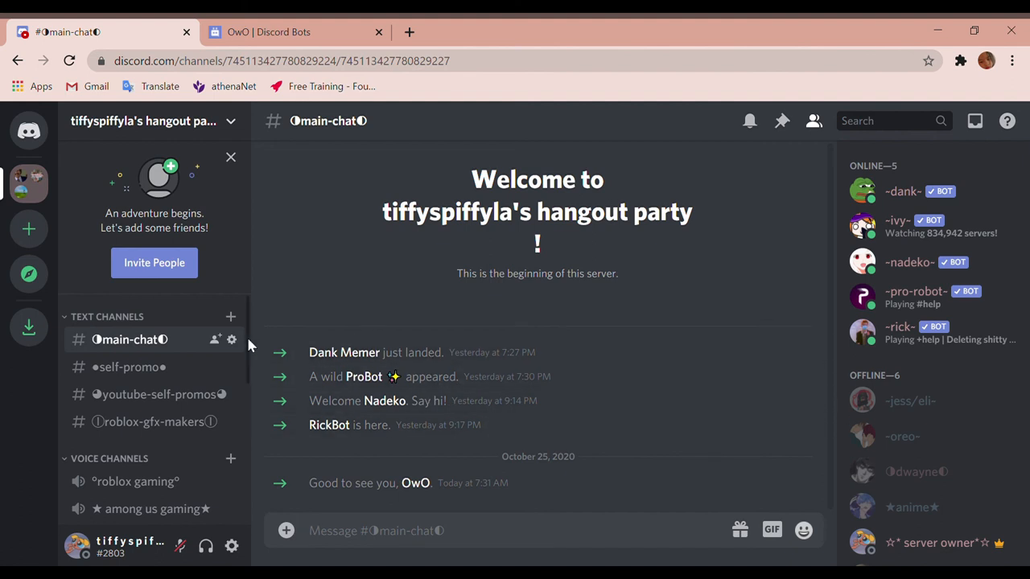
- Switch from main-chat to the #self-promo channel in the server sidebar
{"action": "left_click", "coordinate": [128, 366]}
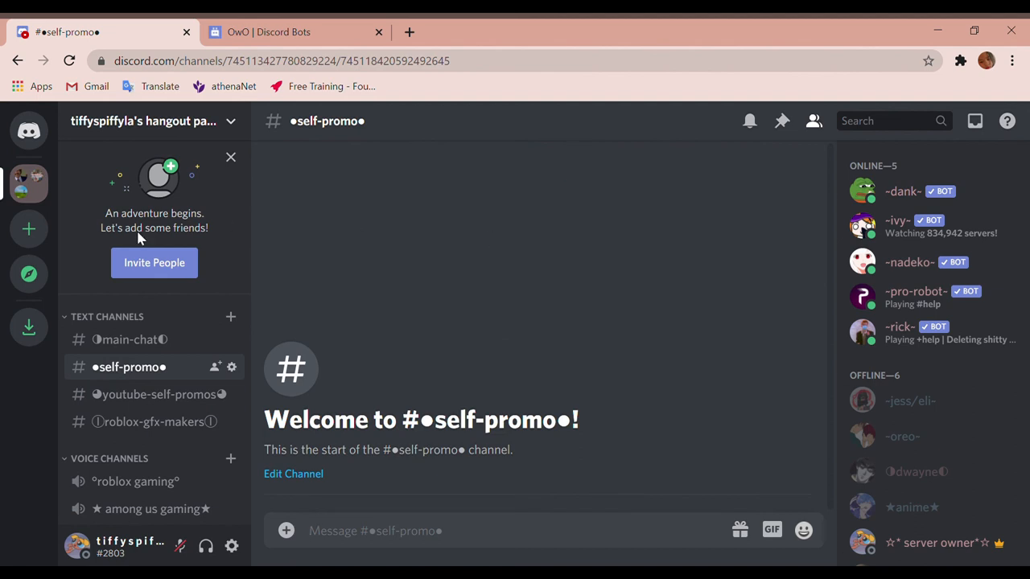
{"action": "scroll", "scroll_direction": "down", "scroll_amount": 3}
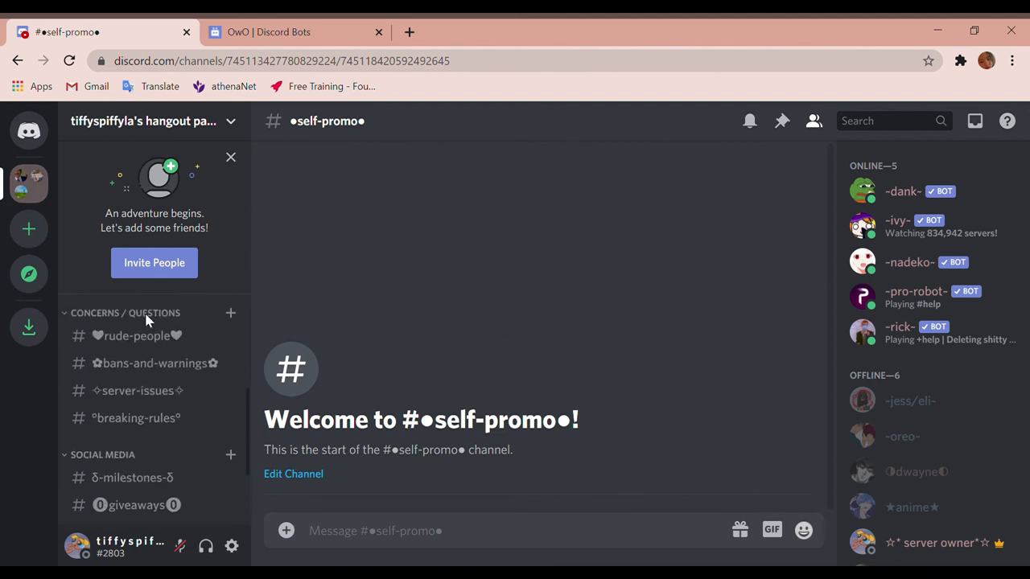
{"action": "scroll", "scroll_direction": "up", "scroll_amount": 3}
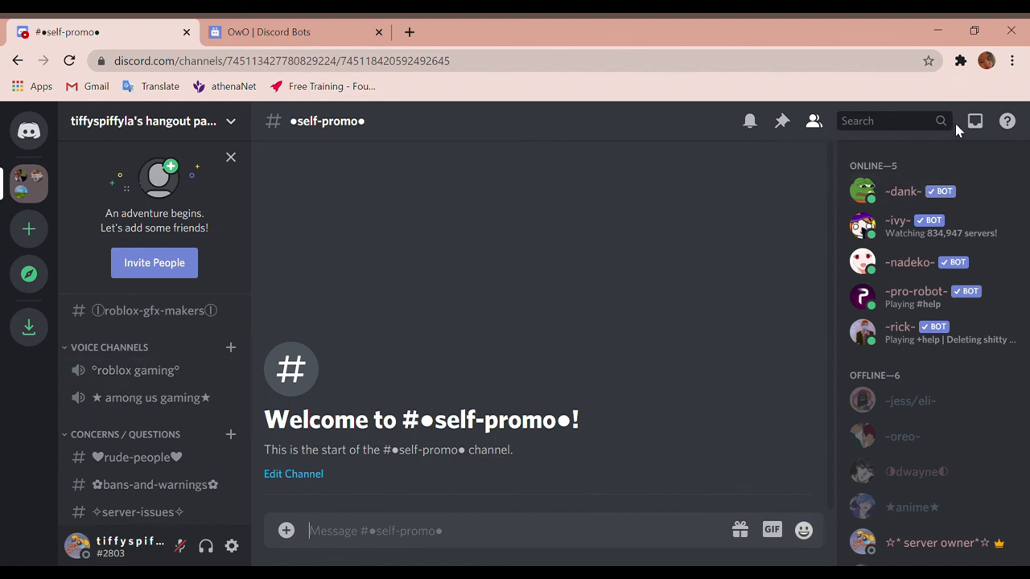
{"action": "mouse_move", "coordinate": [895, 122]}
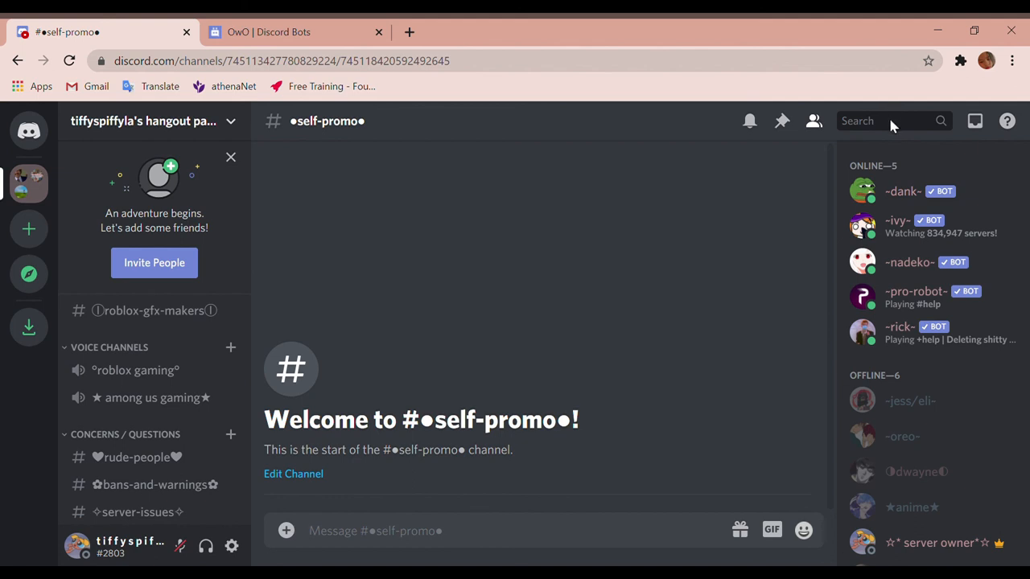
{"action": "mouse_move", "coordinate": [884, 111]}
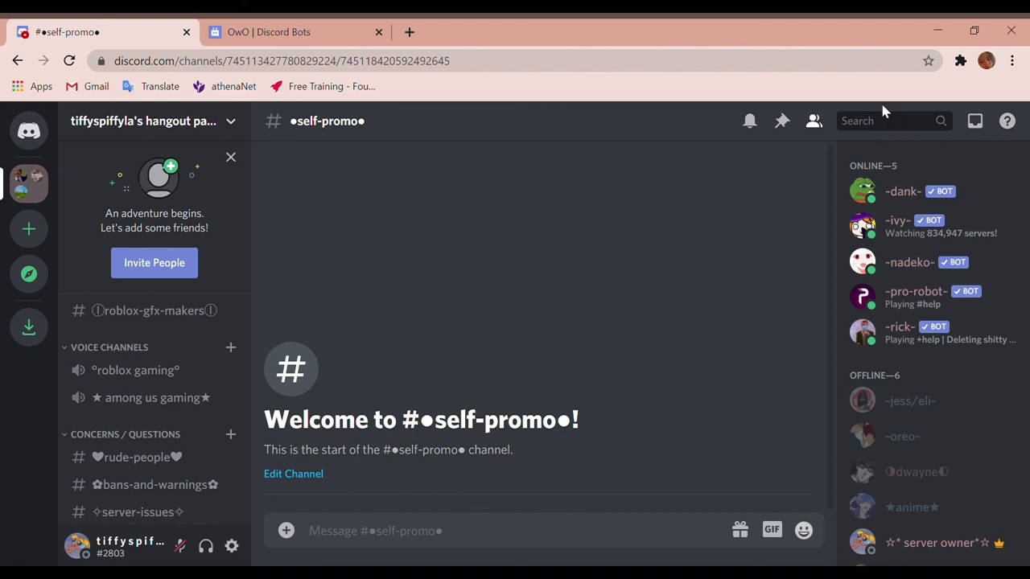
{"action": "mouse_move", "coordinate": [939, 144]}
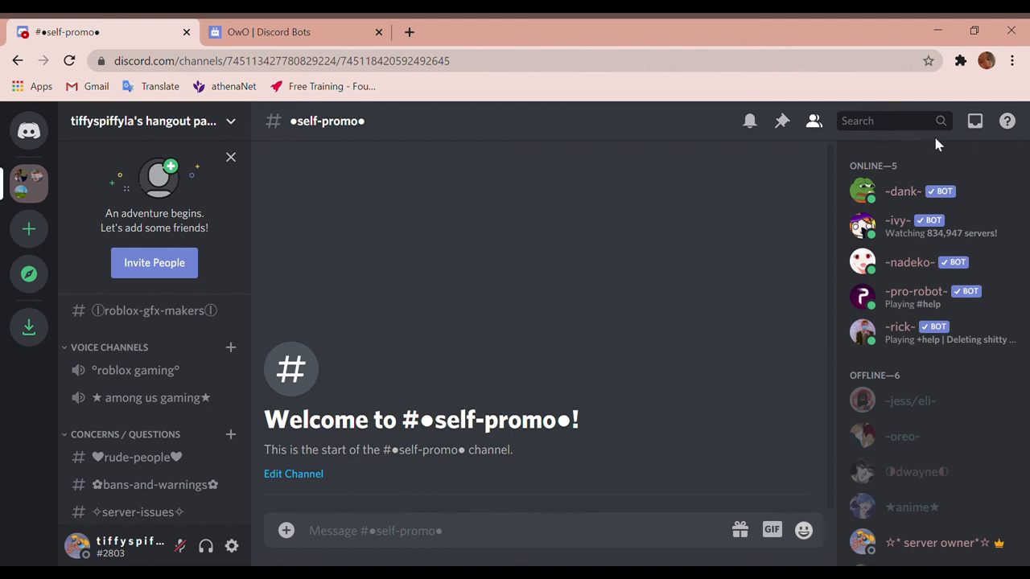